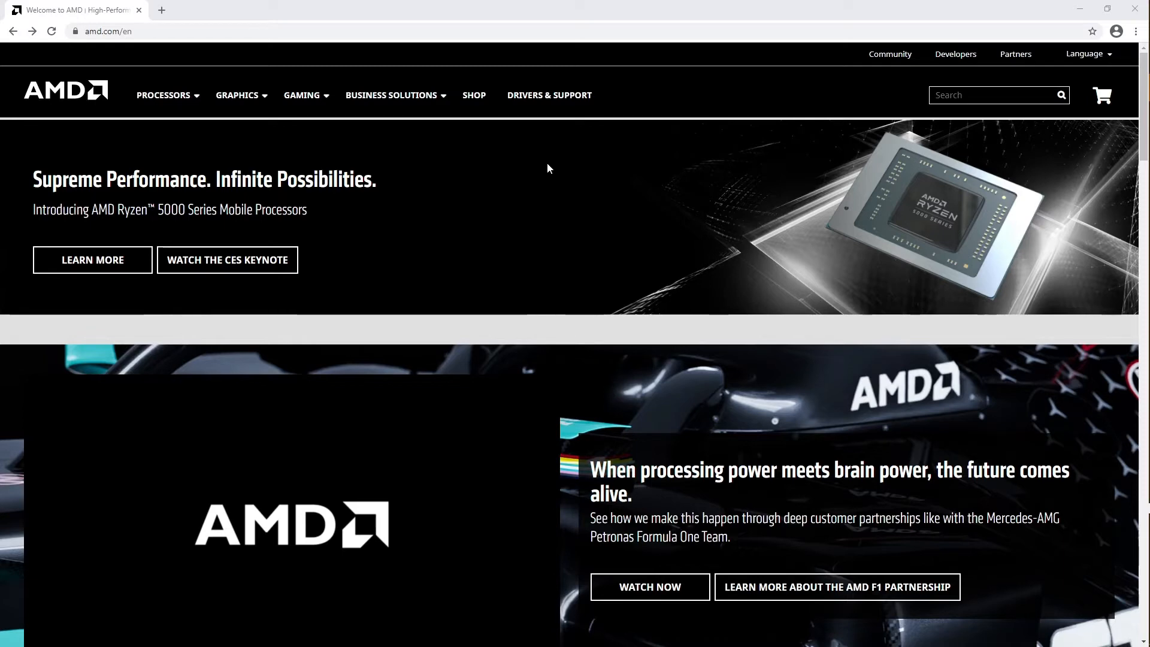
mouse_move(510, 178)
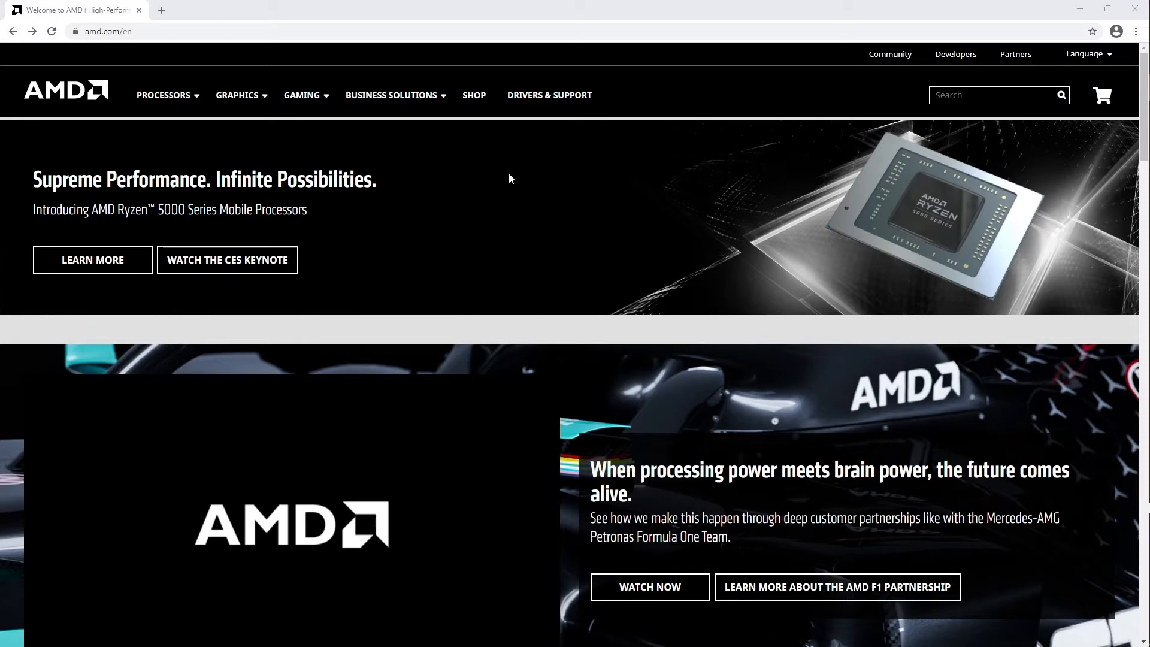
mouse_move(493, 177)
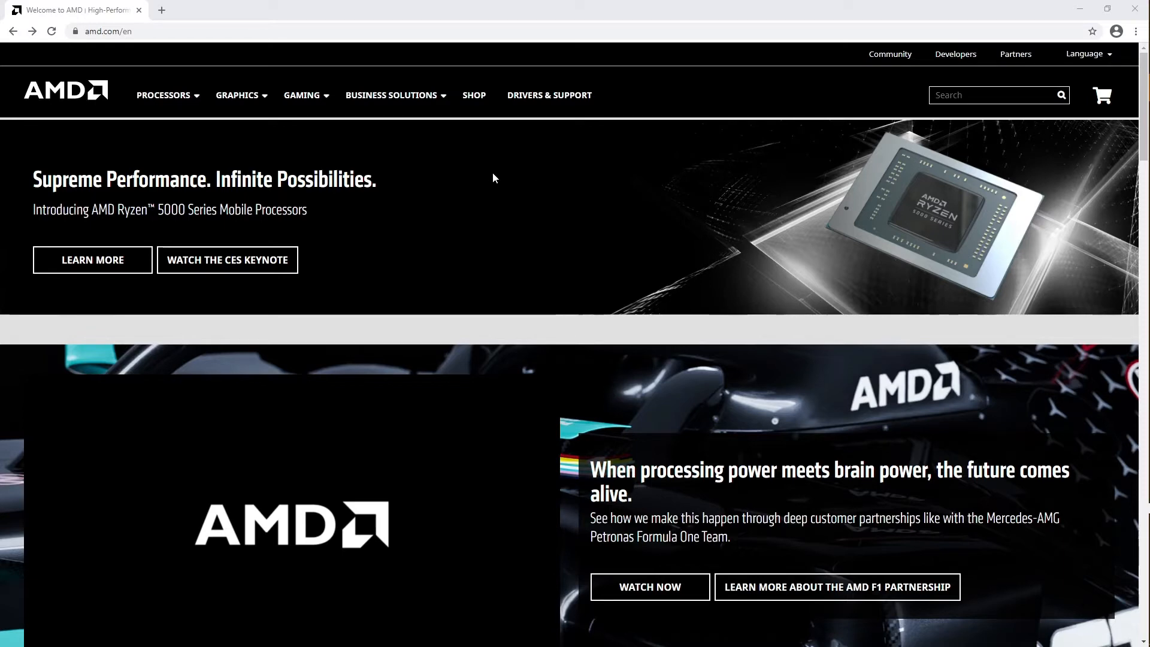
- Reveal the Graphics navigation menu listing Radeon ProRender plugins for 3D applications
click(237, 95)
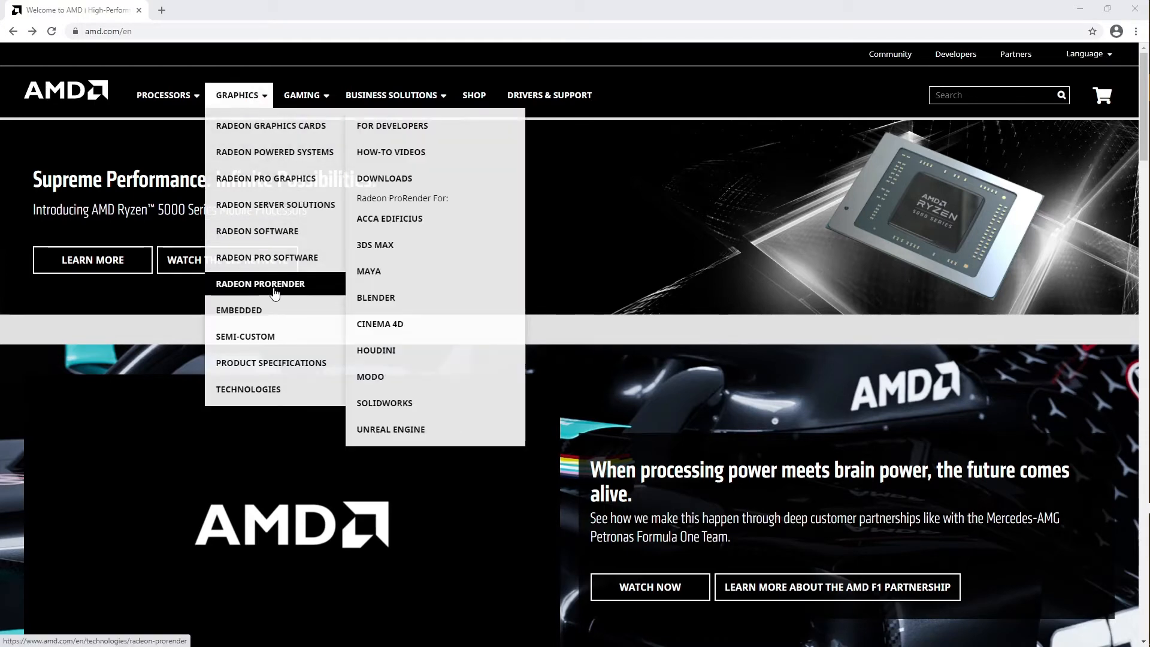
mouse_move(375, 297)
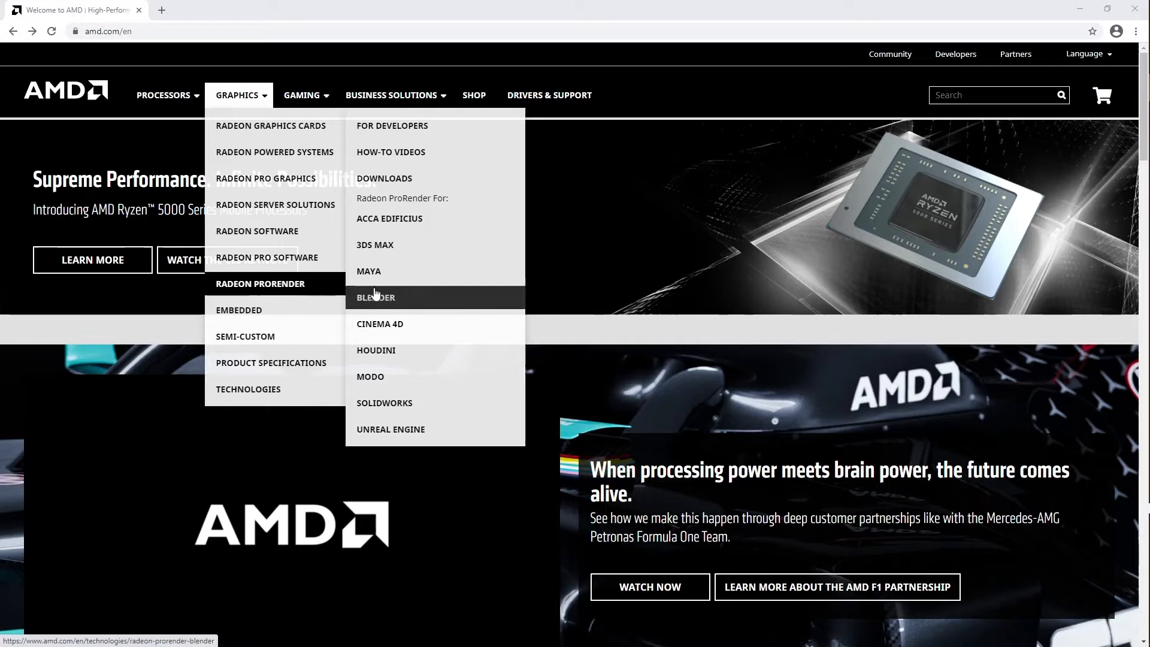
mouse_move(384, 178)
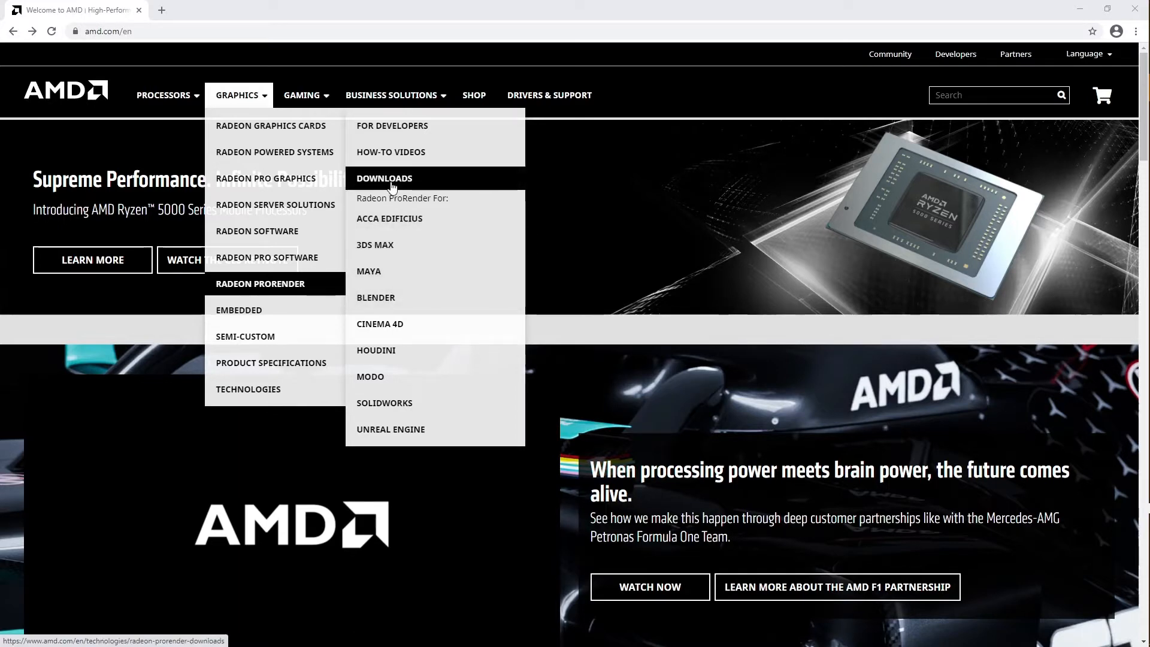
- Go to the Radeon ProRender downloads page and reach the AMD Radeon ProRender for Houdini section
click(384, 179)
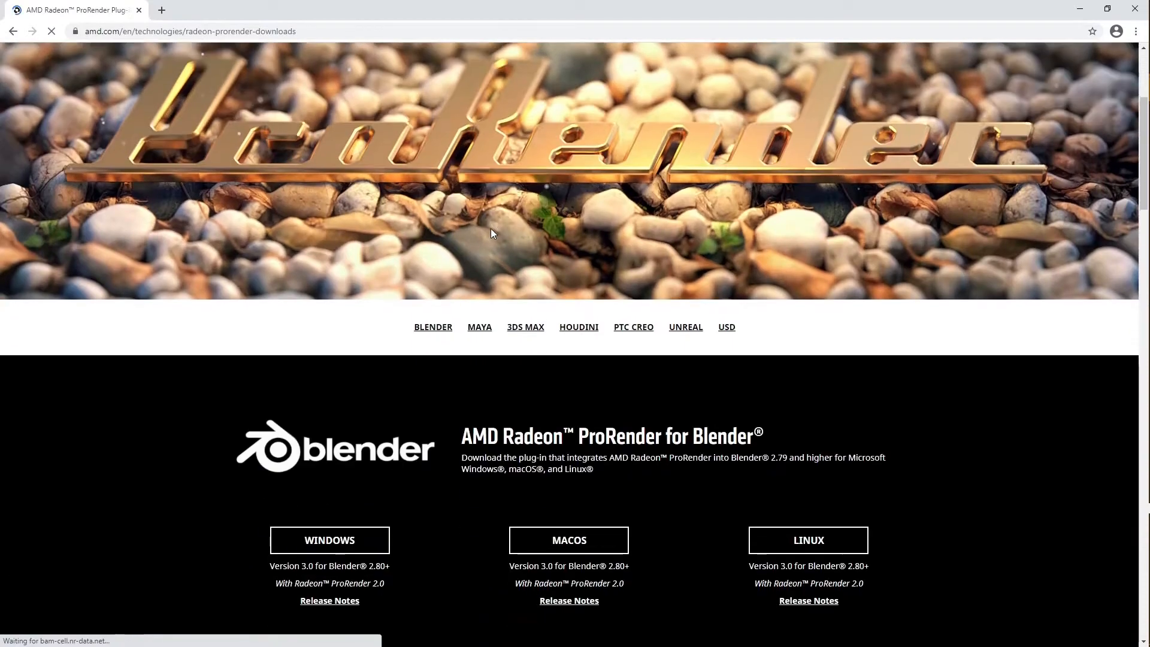
scroll(down, 3)
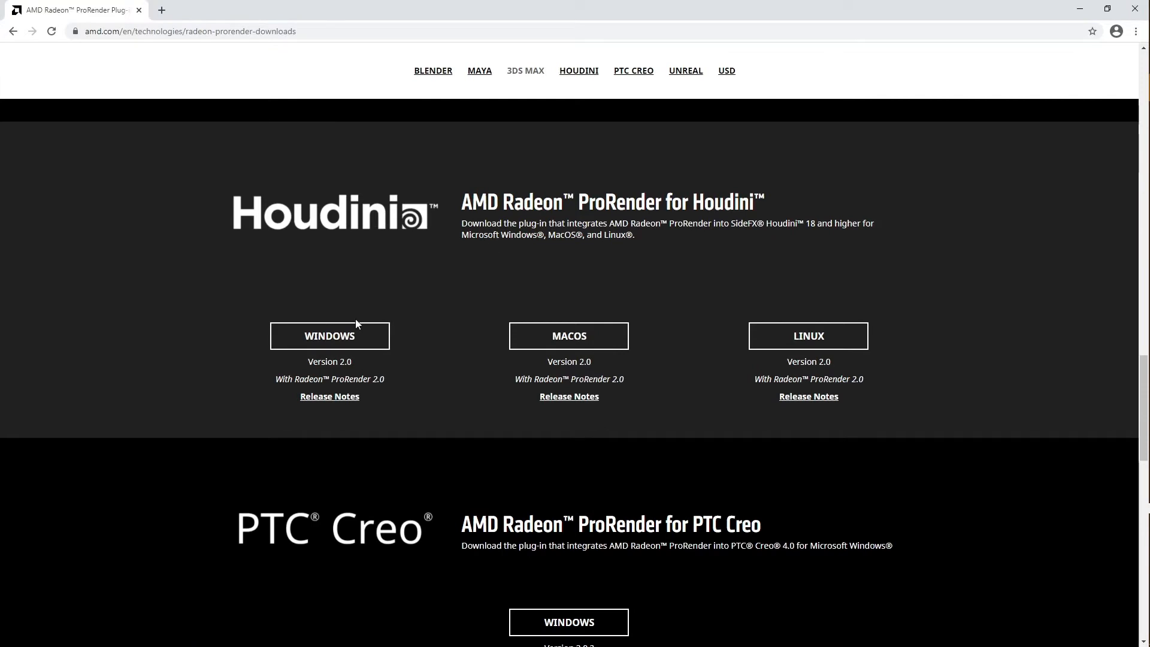
mouse_move(330, 335)
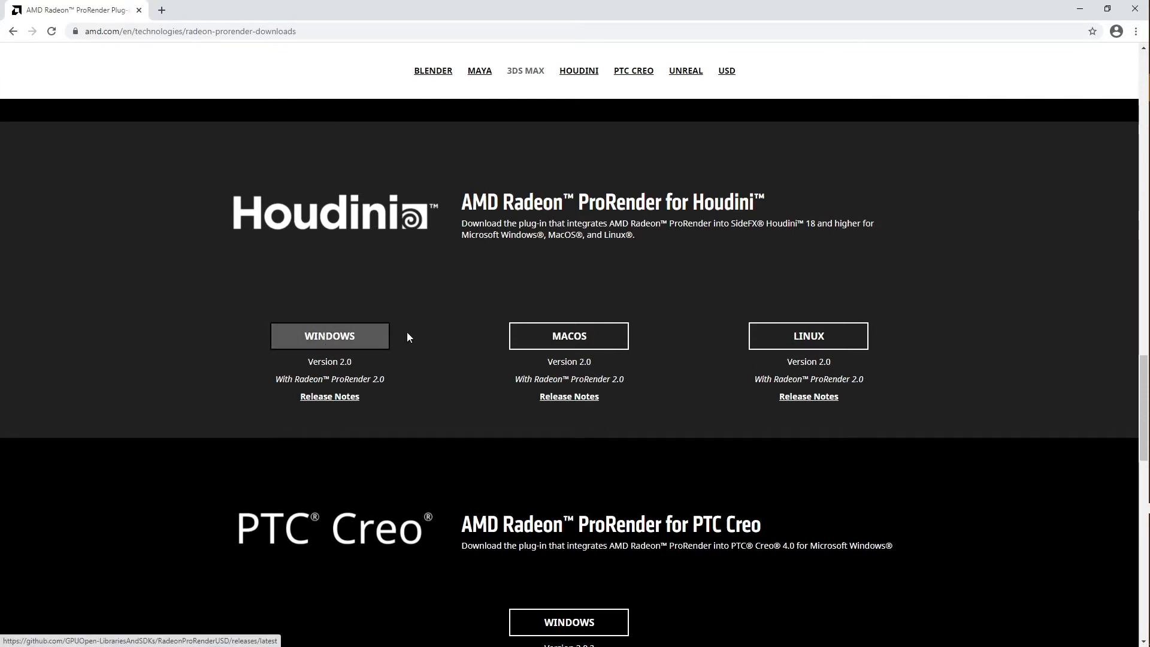
mouse_move(807, 336)
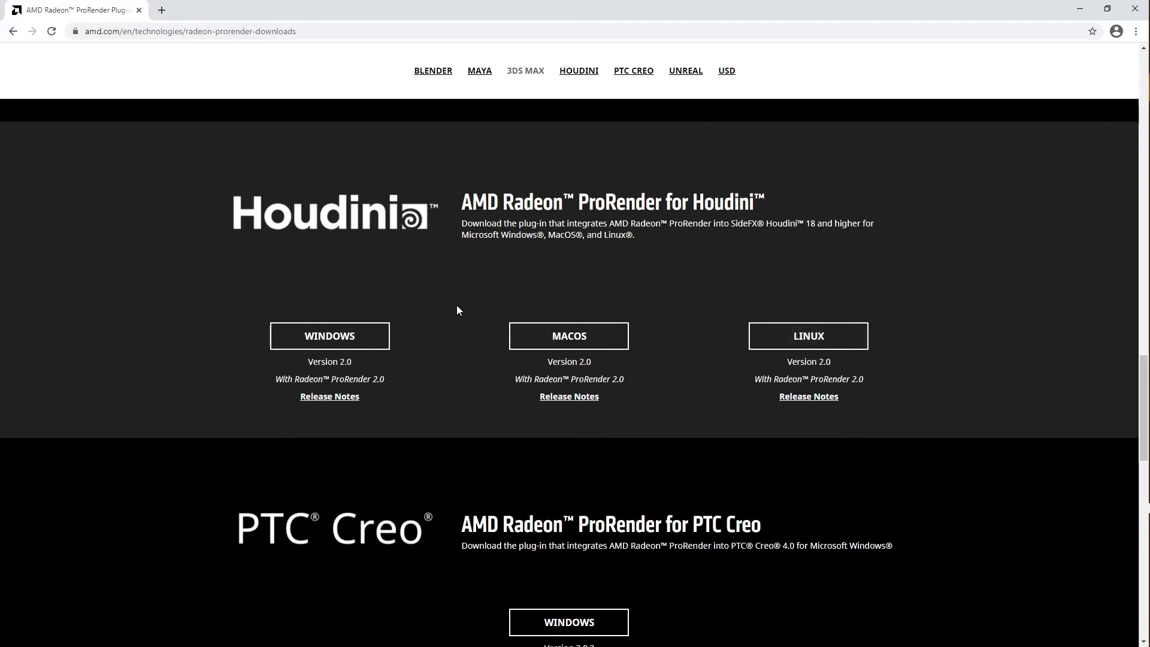
mouse_move(319, 312)
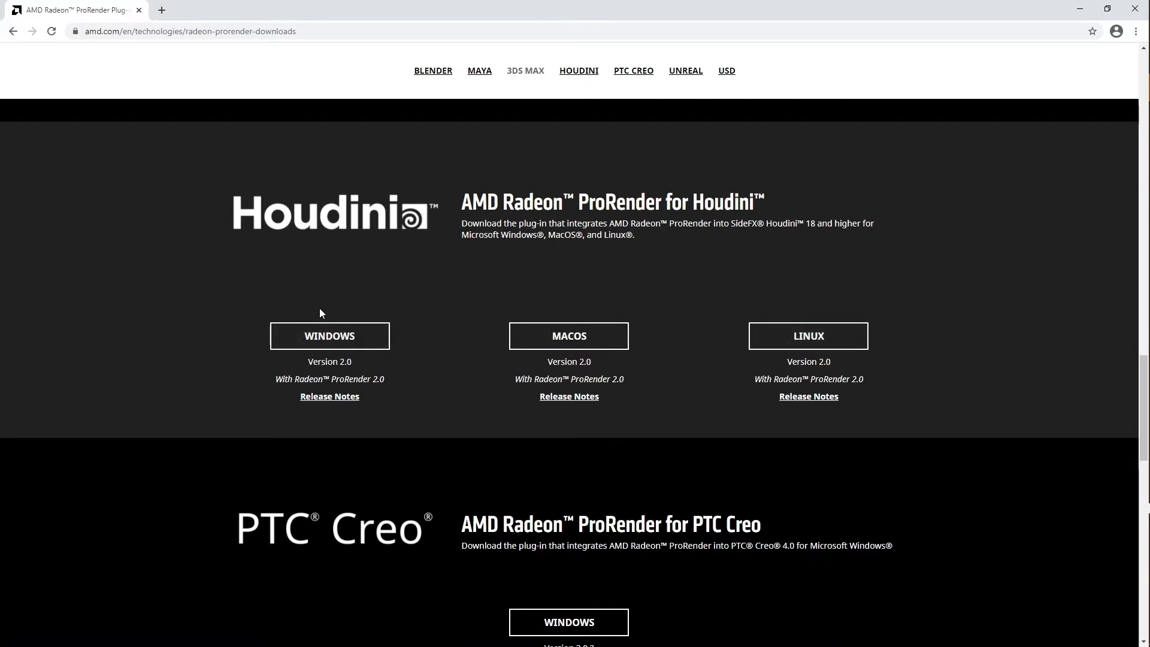
mouse_move(405, 298)
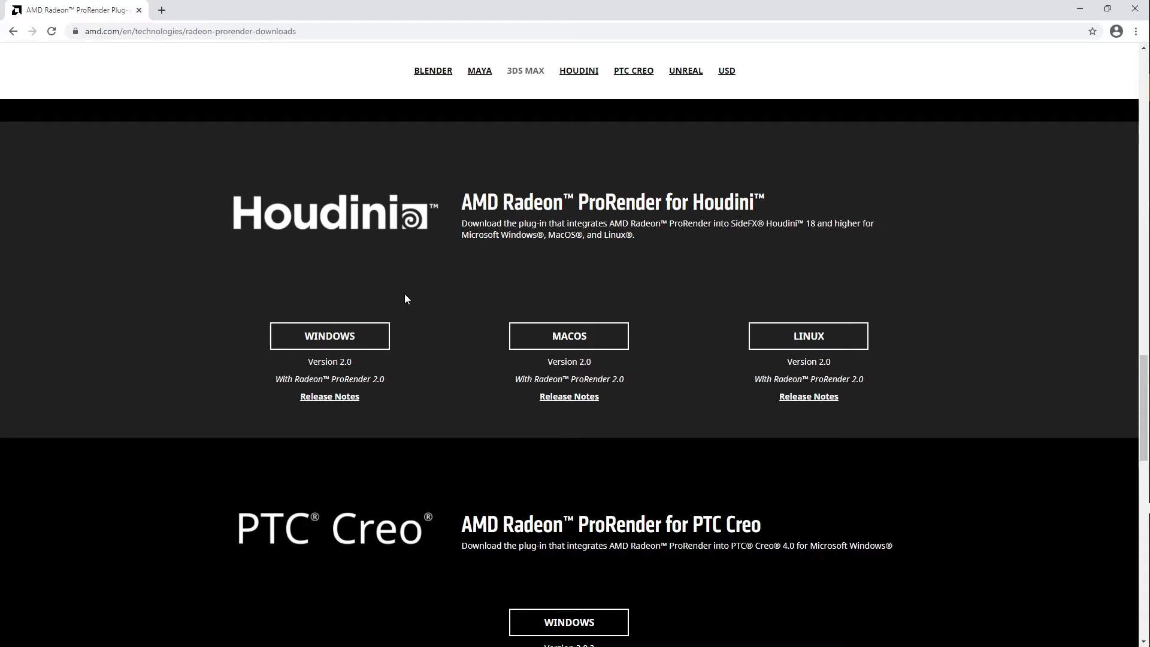
mouse_move(375, 341)
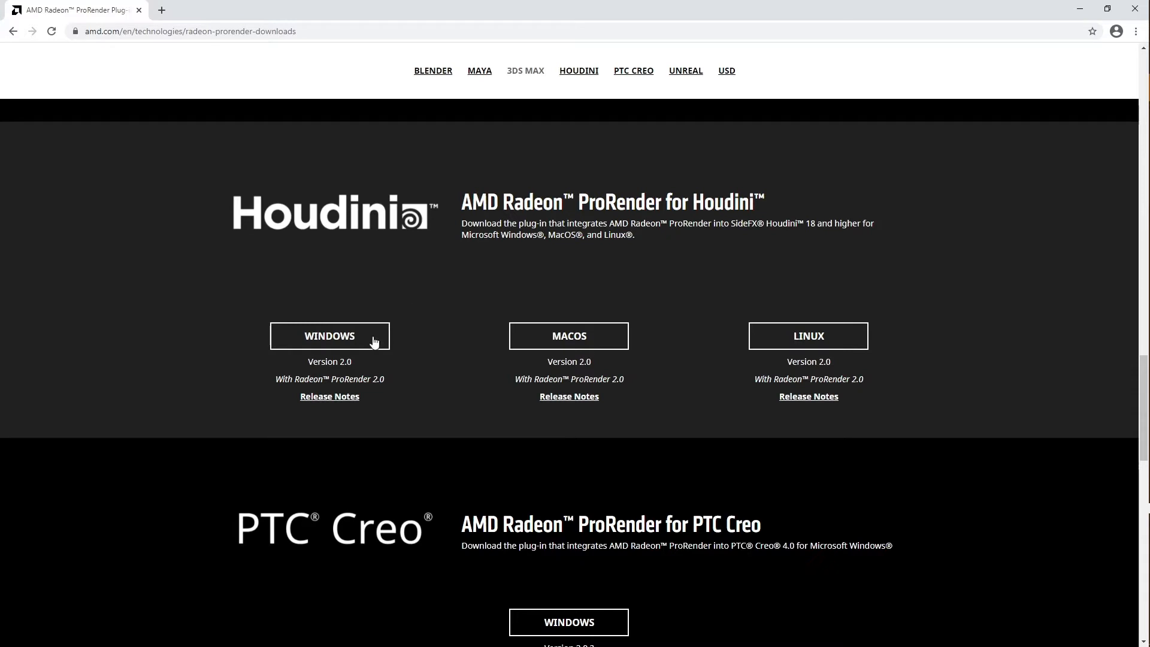
mouse_move(372, 405)
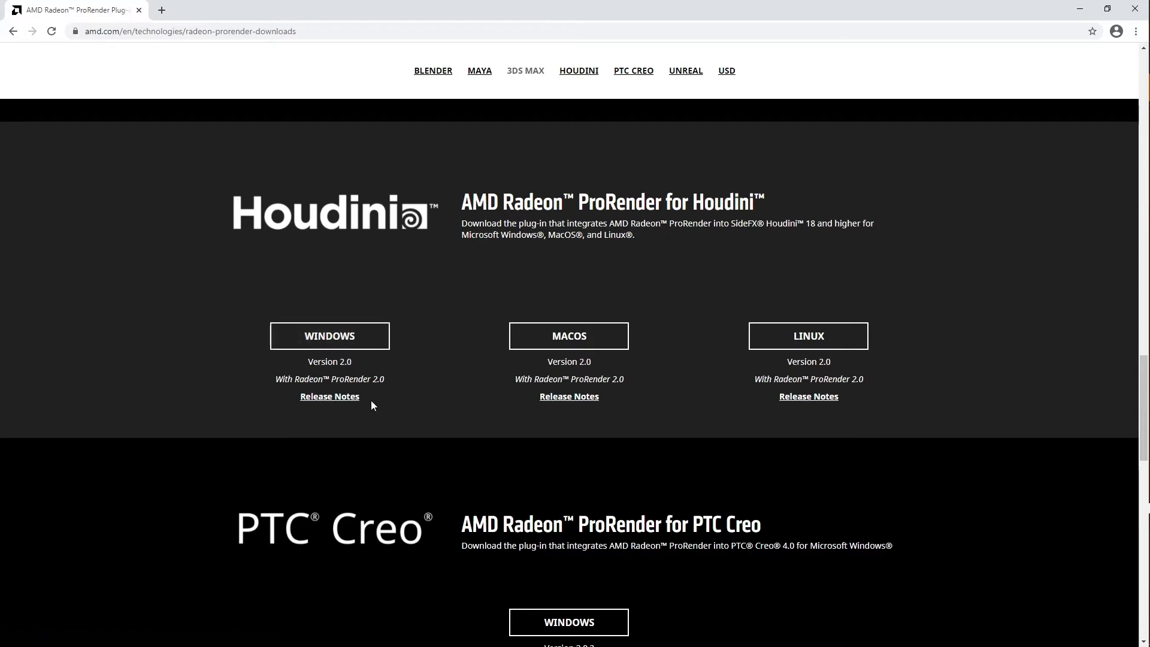
- Follow the Windows Houdini plugin link to GitHub and go to the RadeonProRenderUSD repository's main page
click(329, 397)
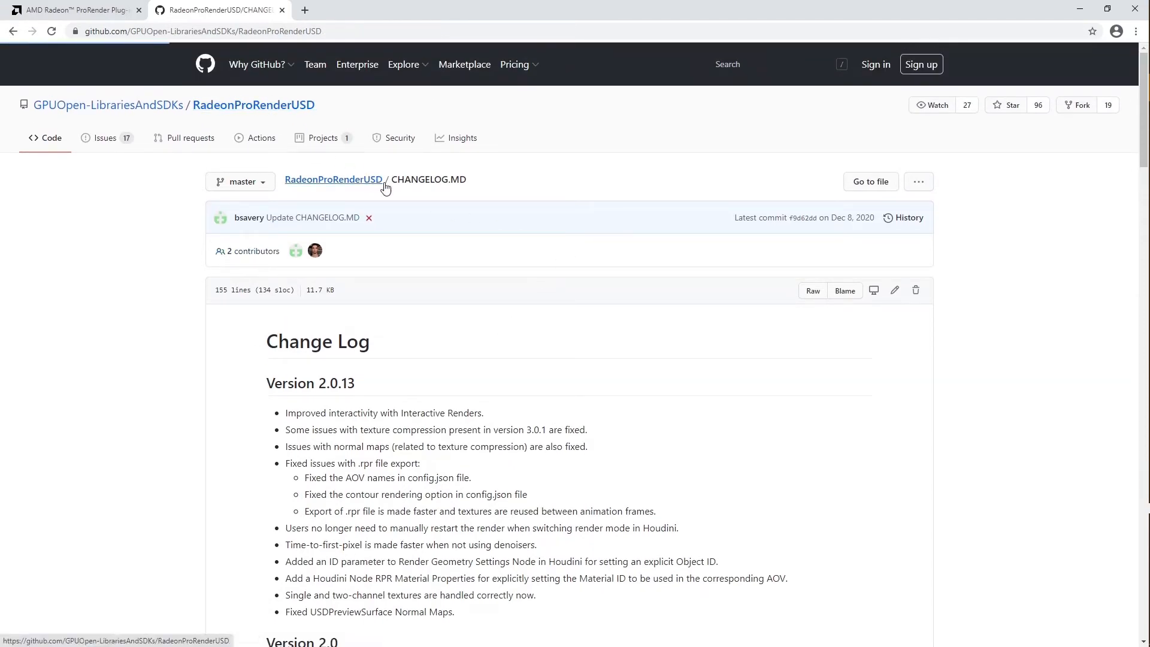
click(333, 178)
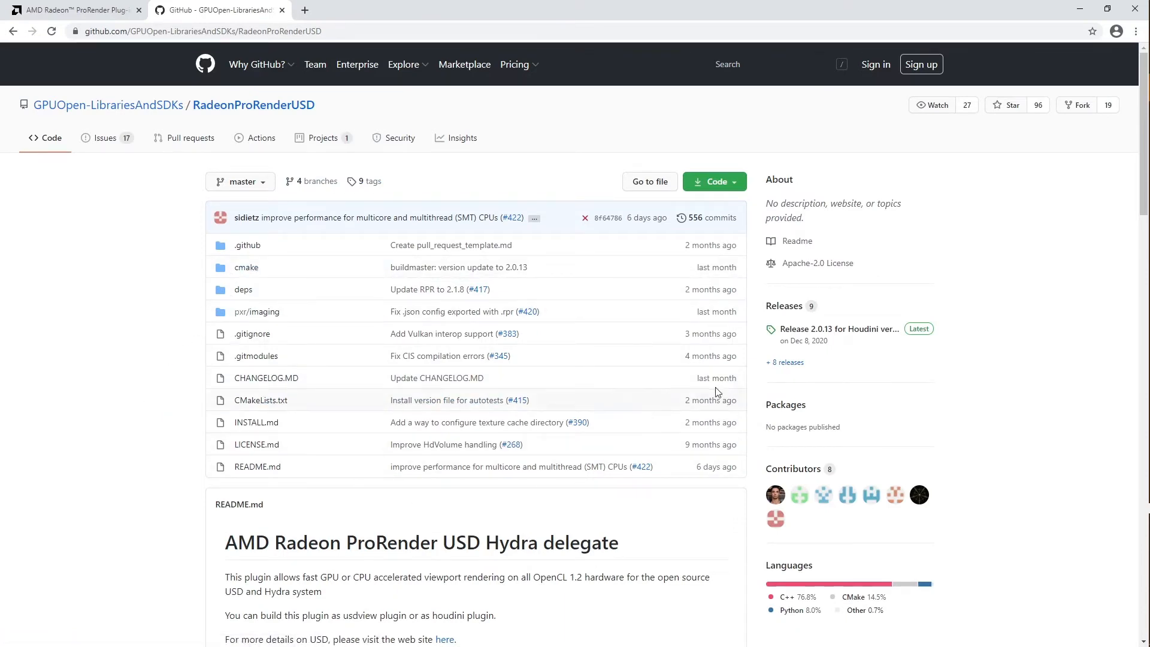
mouse_move(783, 305)
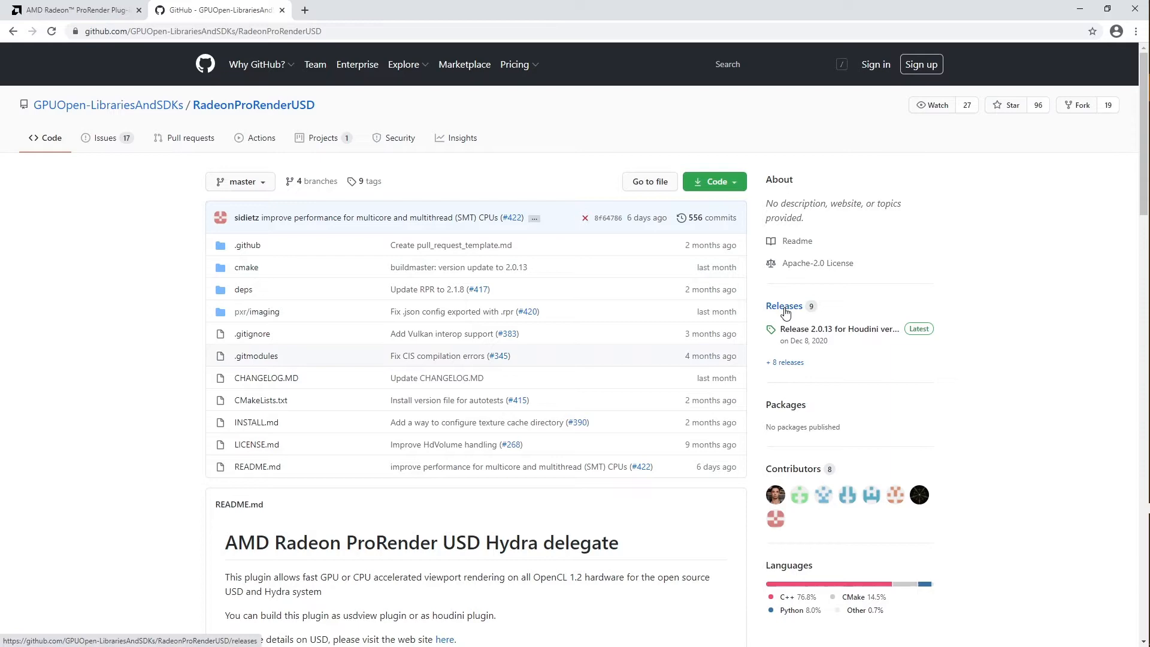
- Show the repository releases and reach the Assets of Release 2.0.13 for Houdini 18.5
click(784, 305)
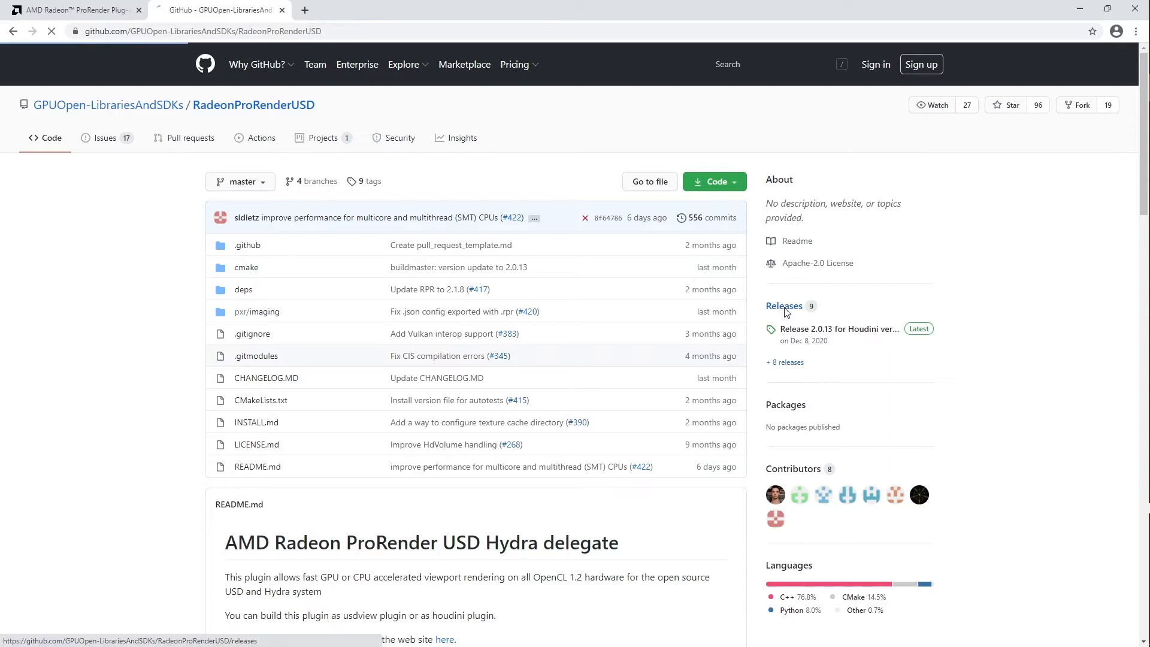
click(783, 306)
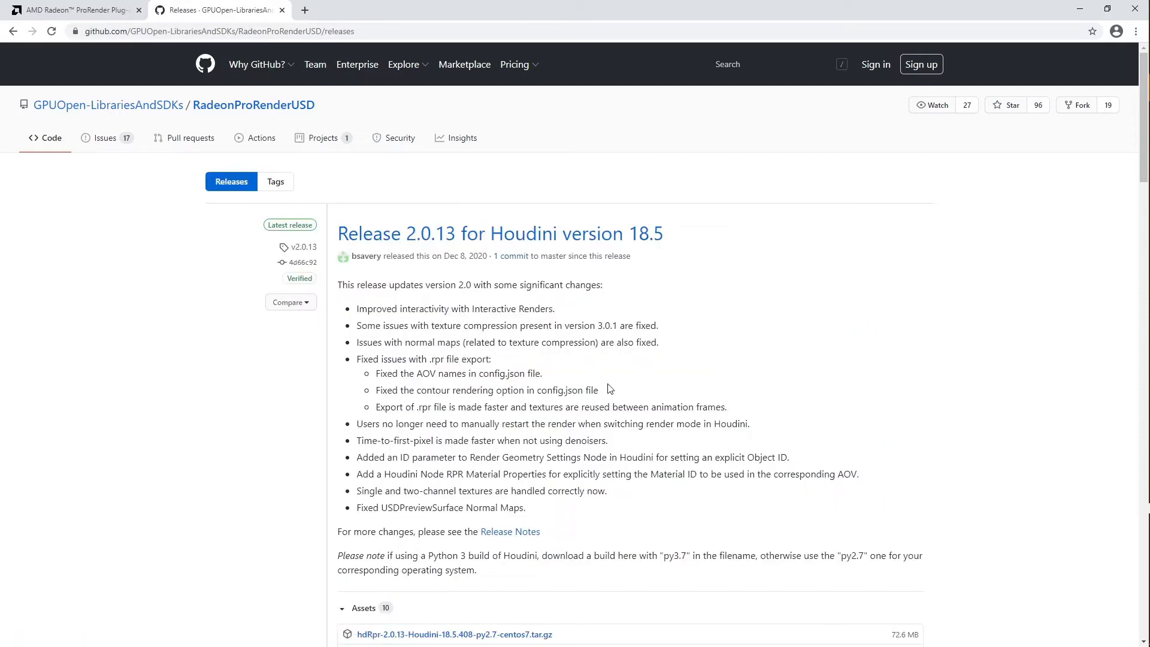
scroll(down, 3)
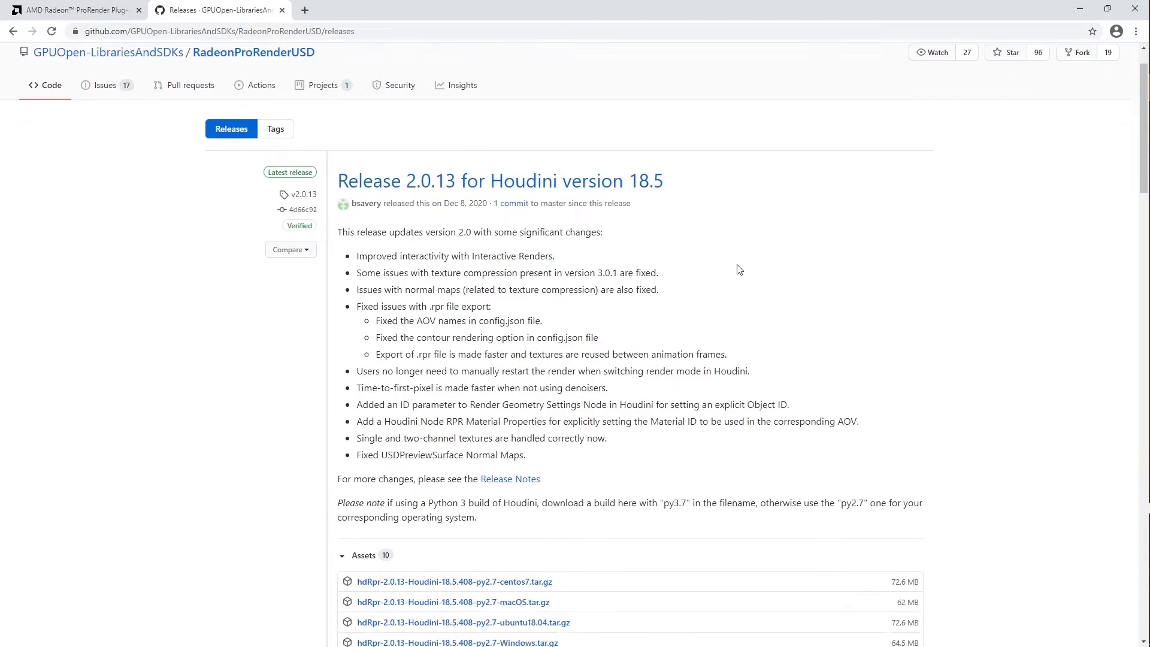
scroll(down, 3)
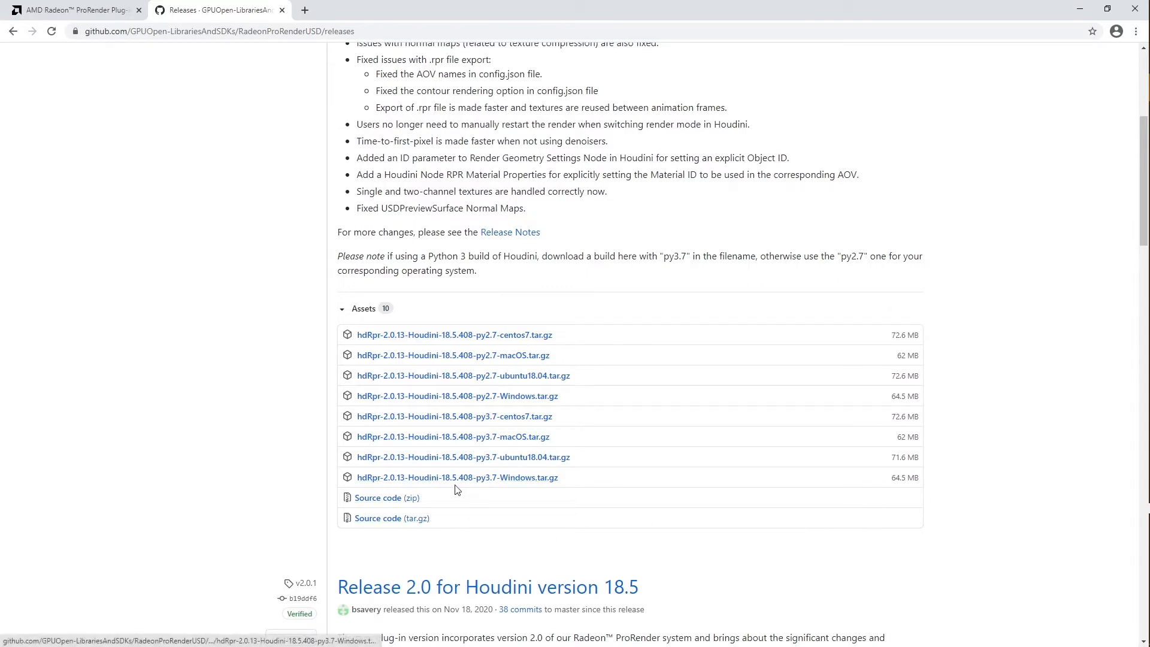
mouse_move(456, 478)
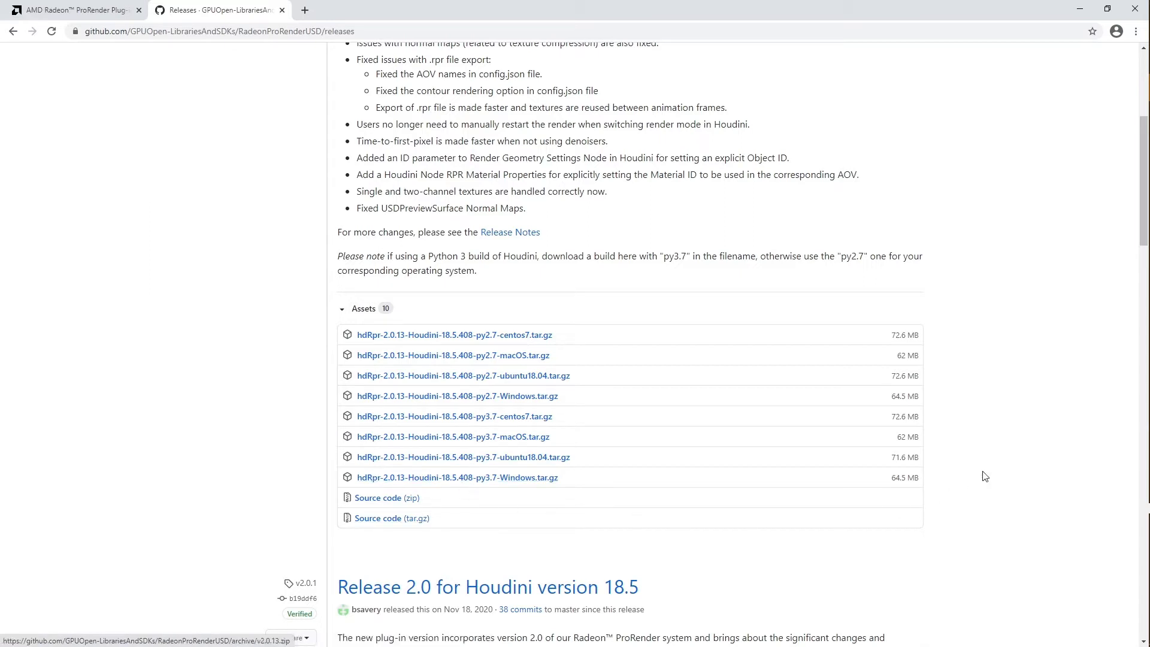
mouse_move(971, 420)
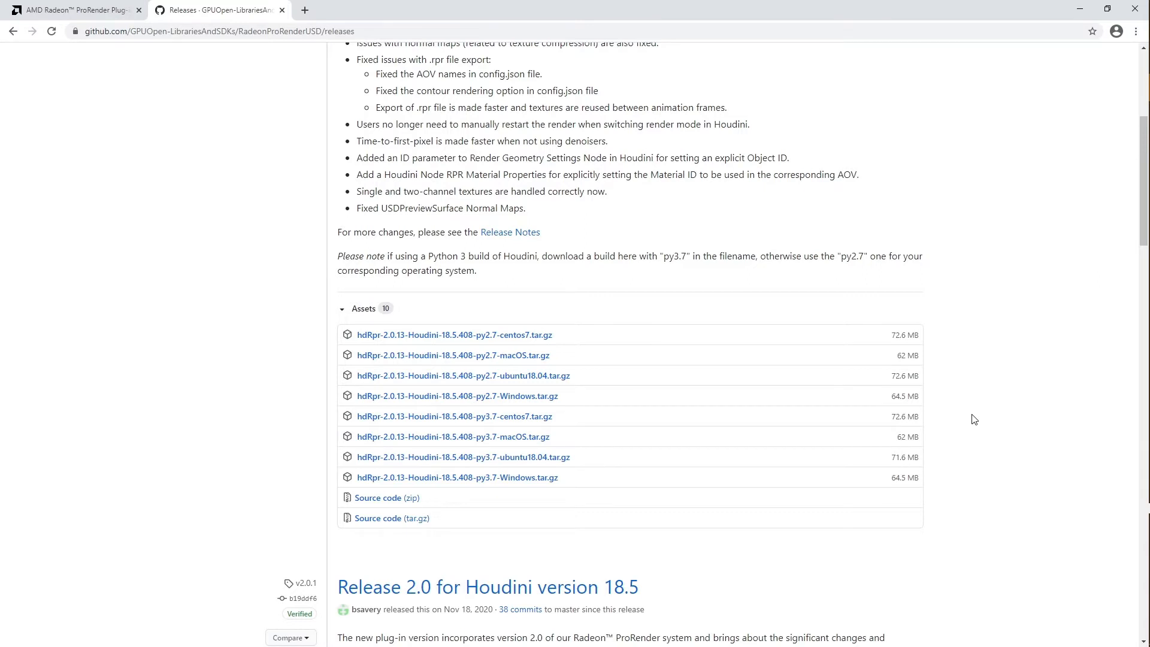
scroll(down, 3)
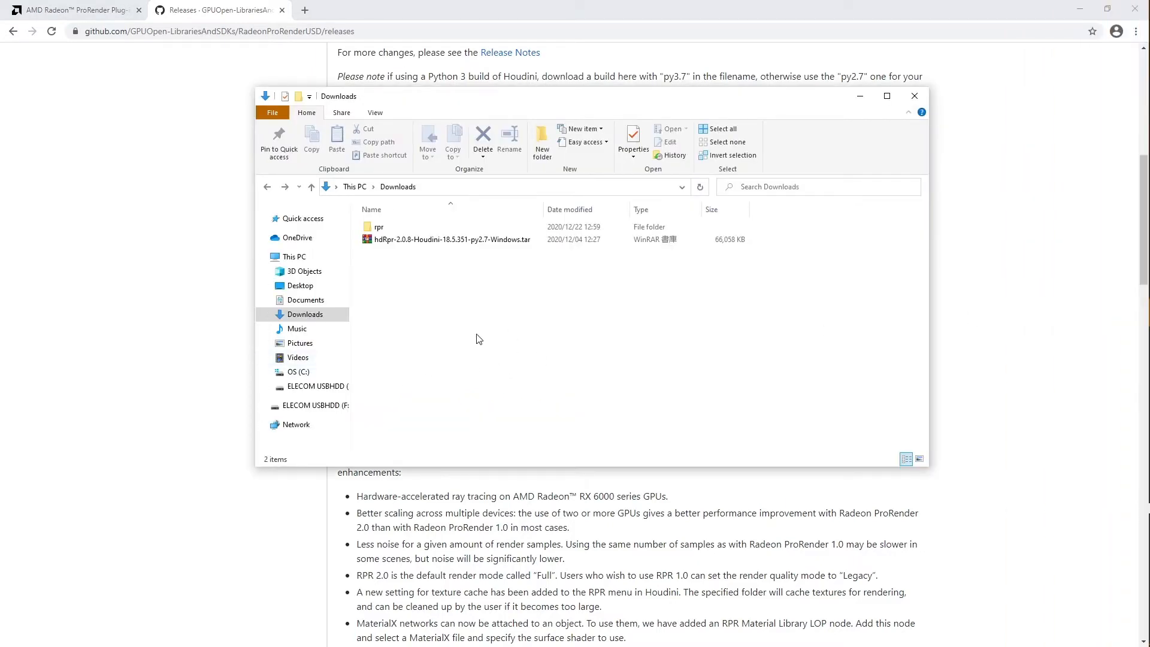
- Extract the hdRpr .tar archive in Downloads and select activateHoudiniPlugin in the extracted folder
click(452, 239)
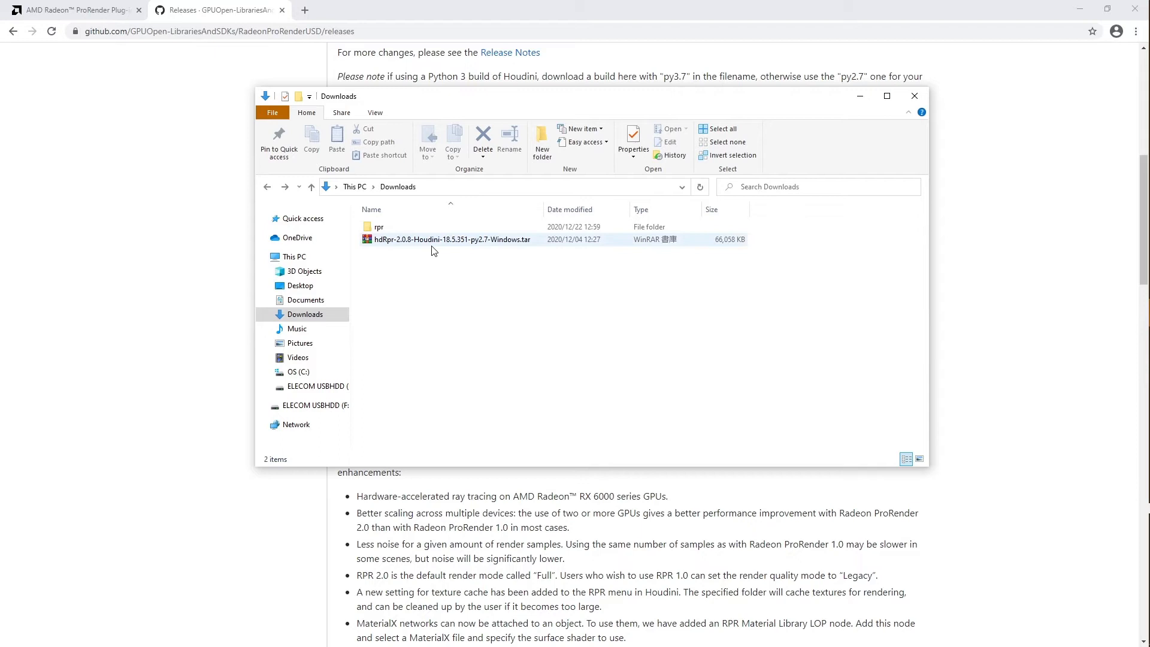
double_click(452, 240)
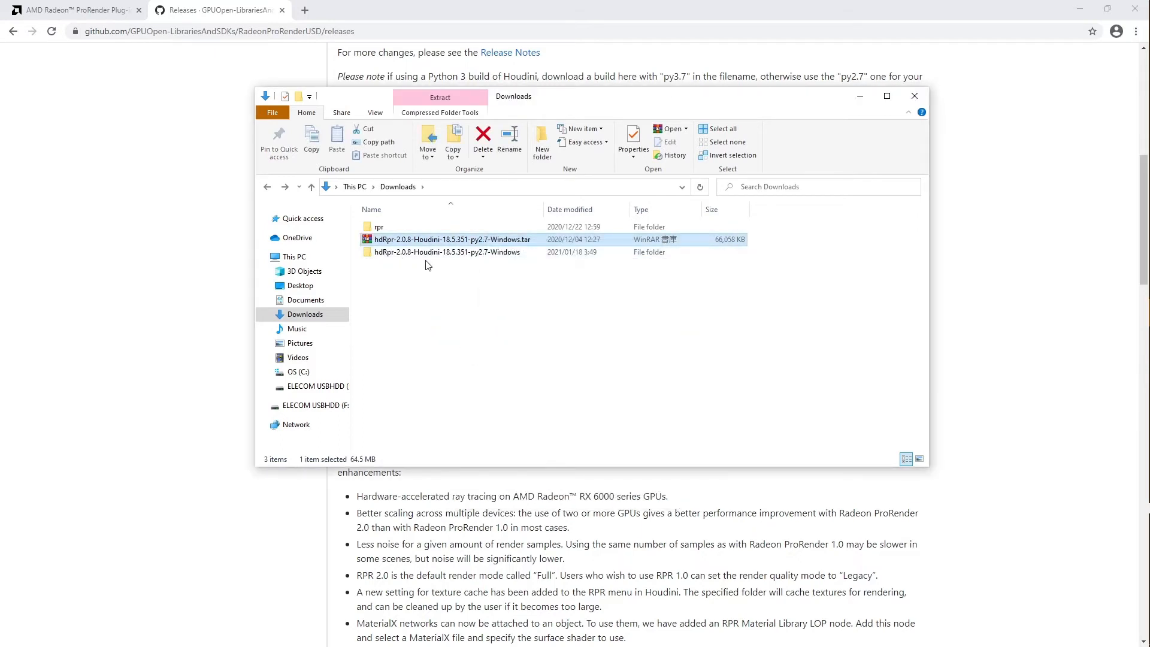
double_click(446, 252)
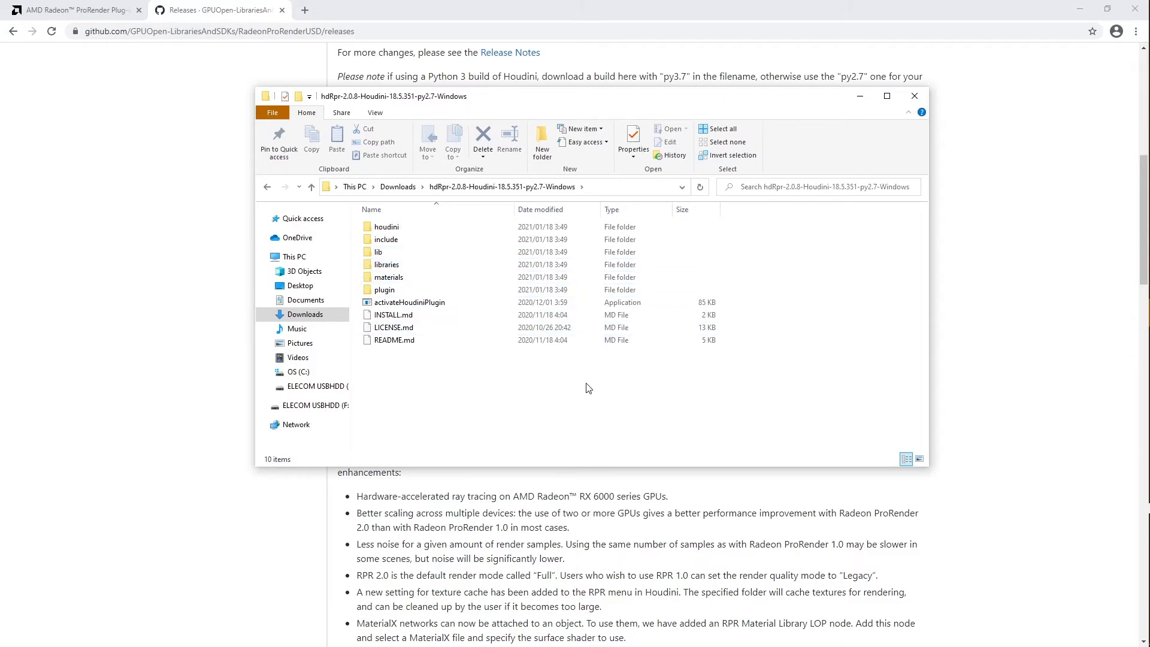
click(409, 301)
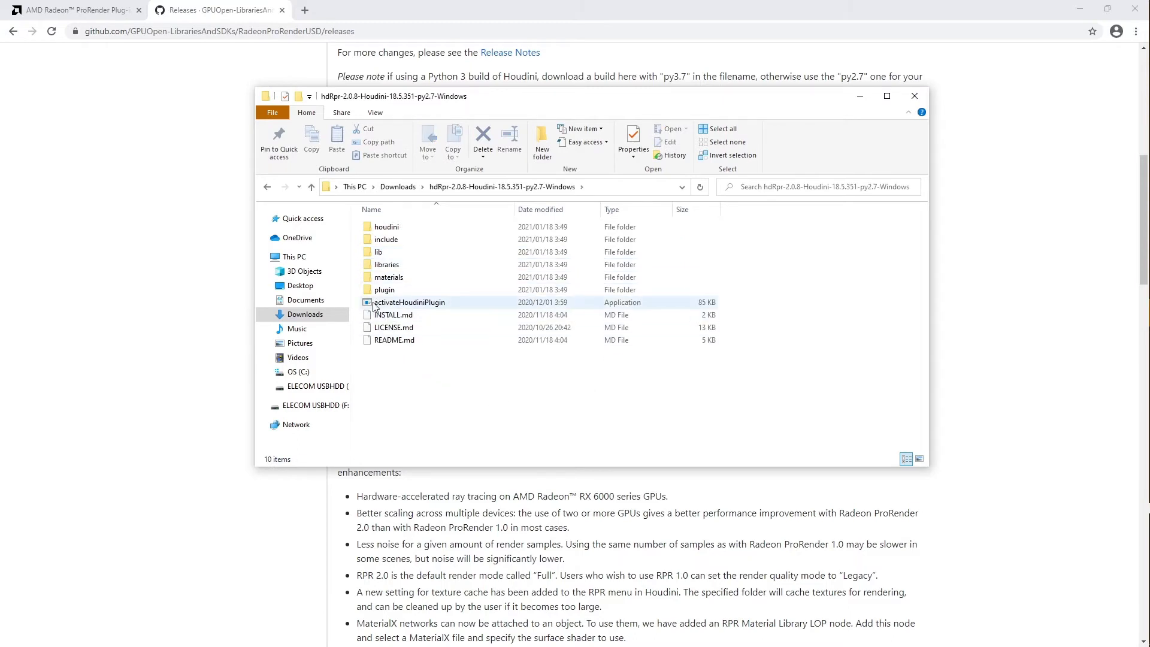
mouse_move(419, 308)
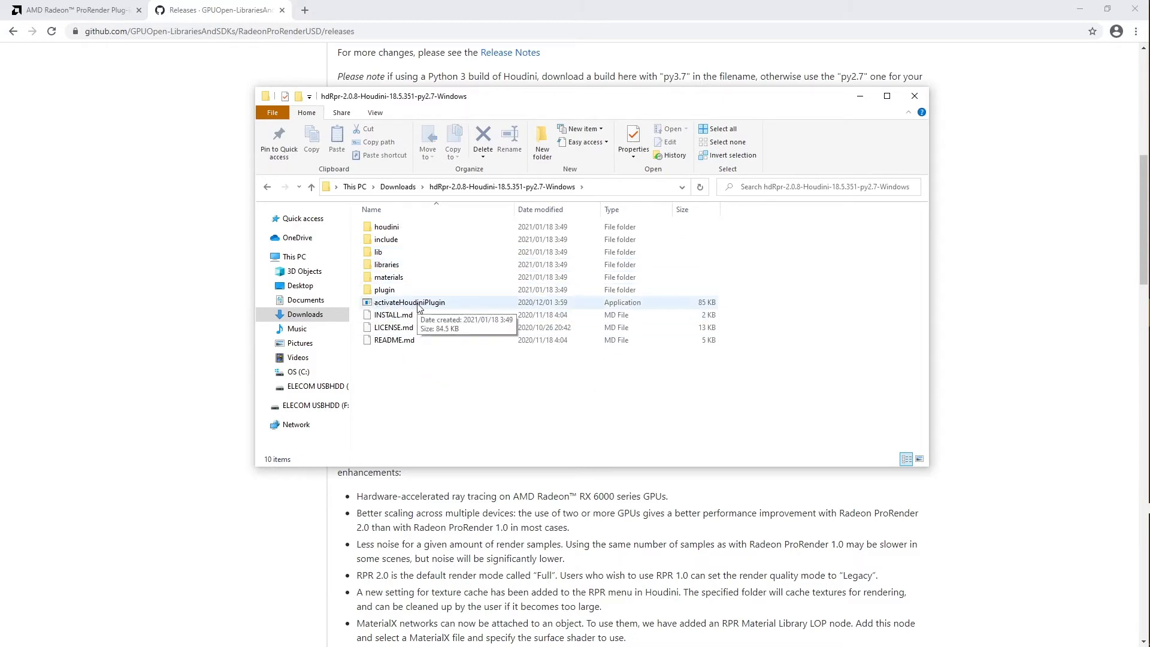
- Run activateHoudiniPlugin so the console reports the RPR plugin successfully activated
double_click(408, 302)
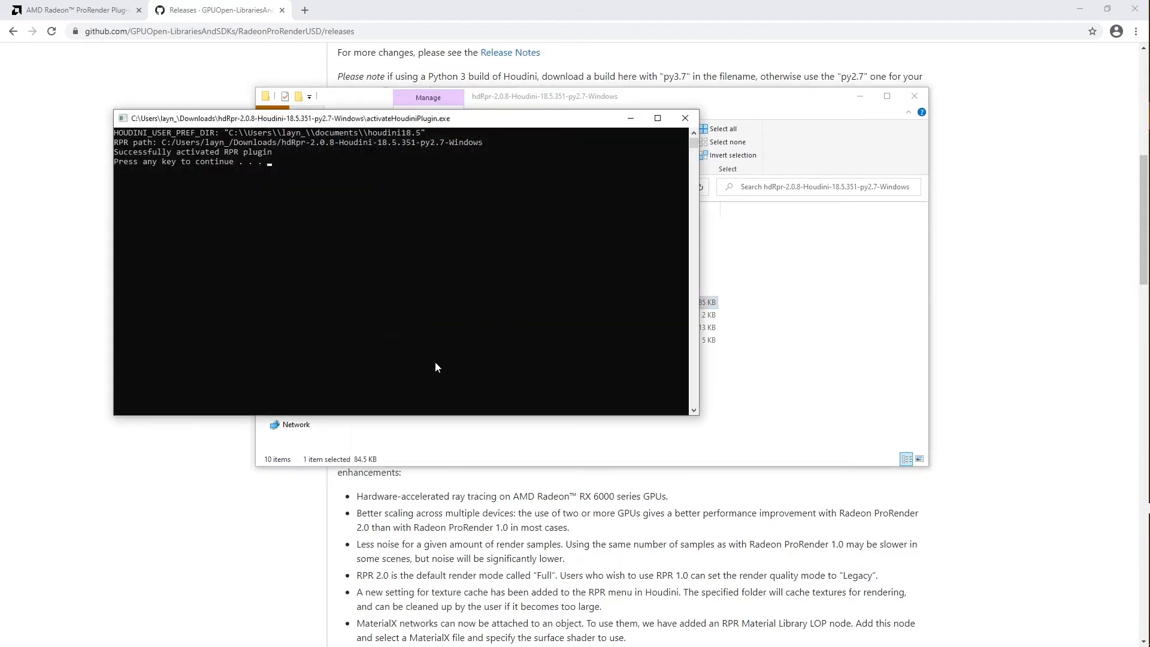
mouse_move(172, 182)
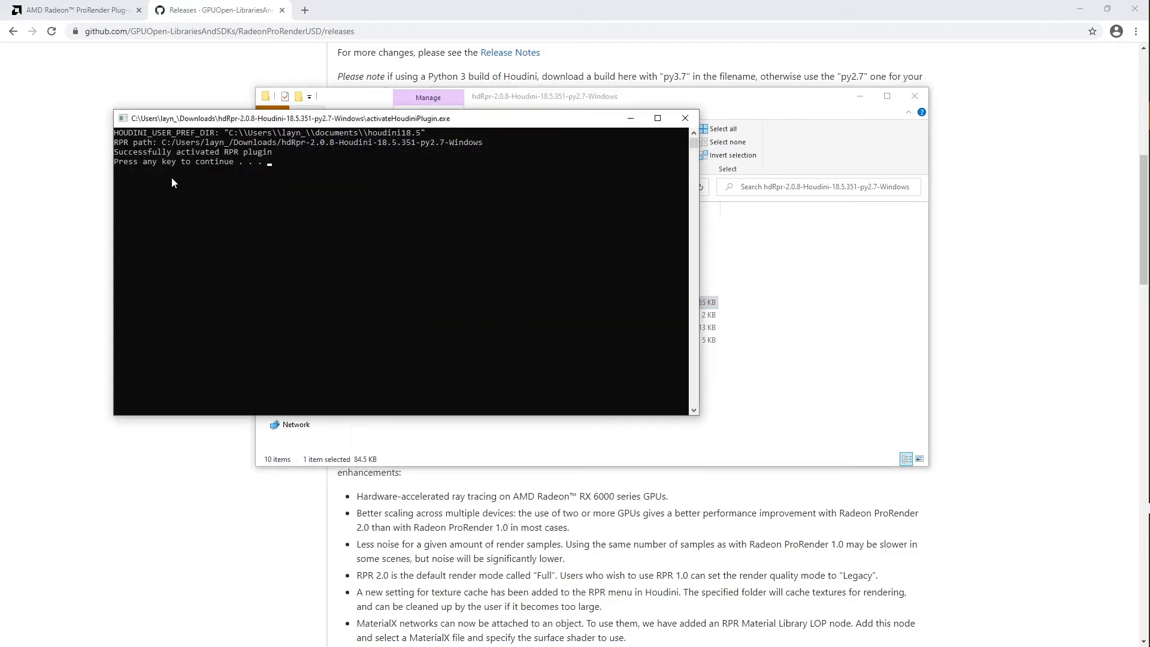
mouse_move(224, 188)
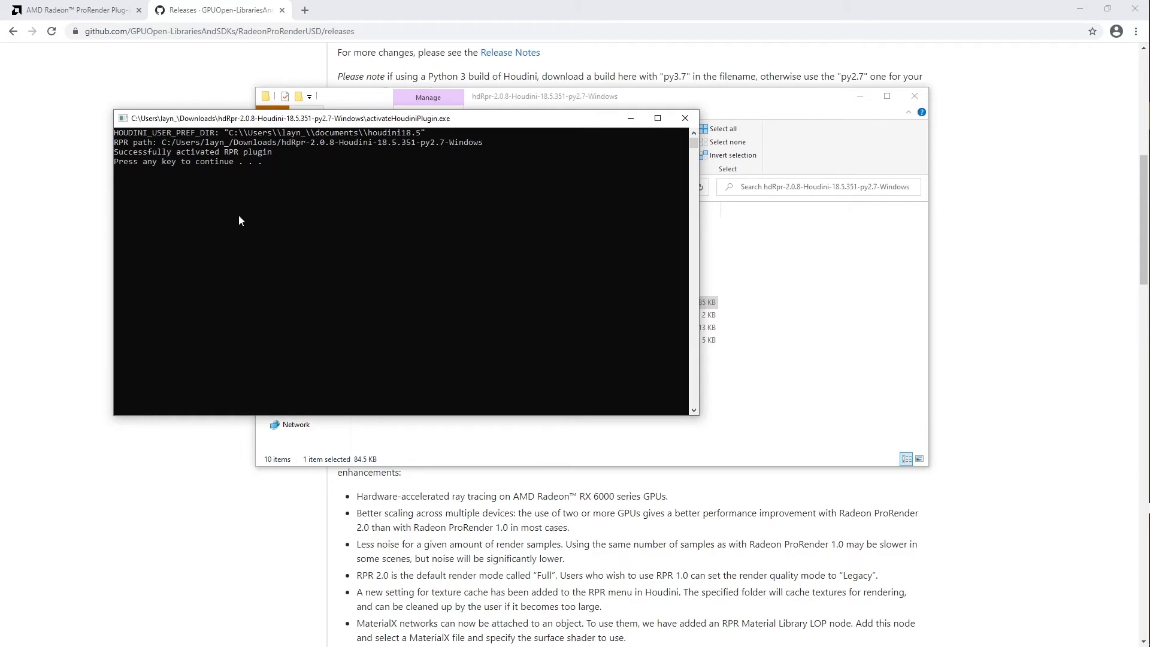
mouse_move(335, 233)
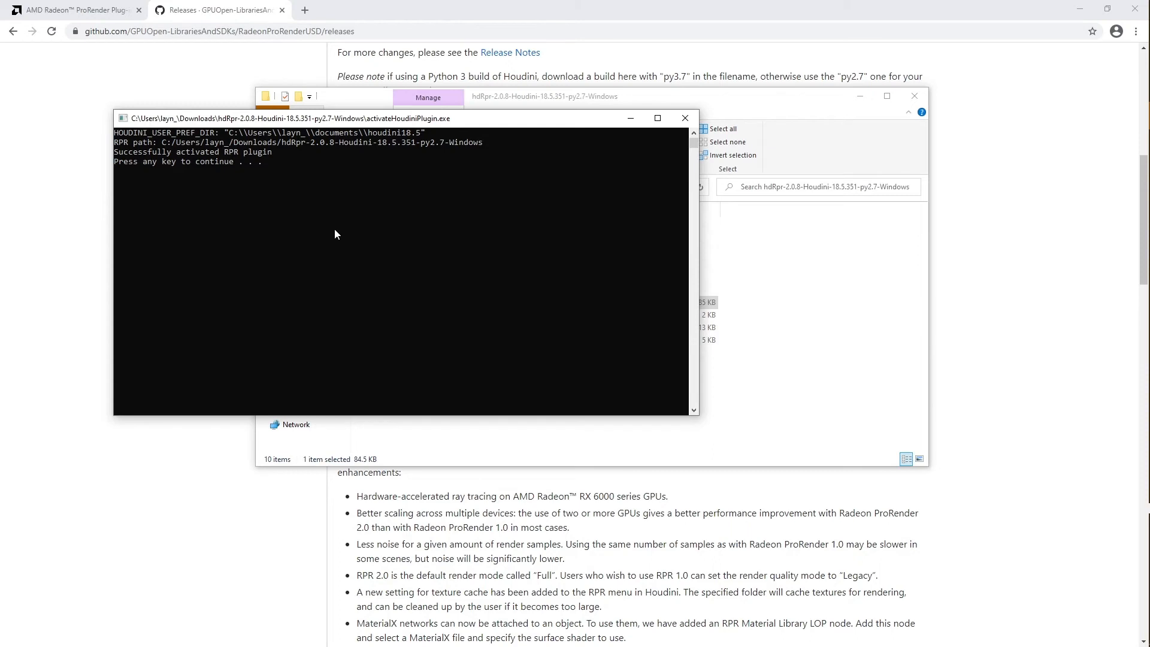
mouse_move(204, 209)
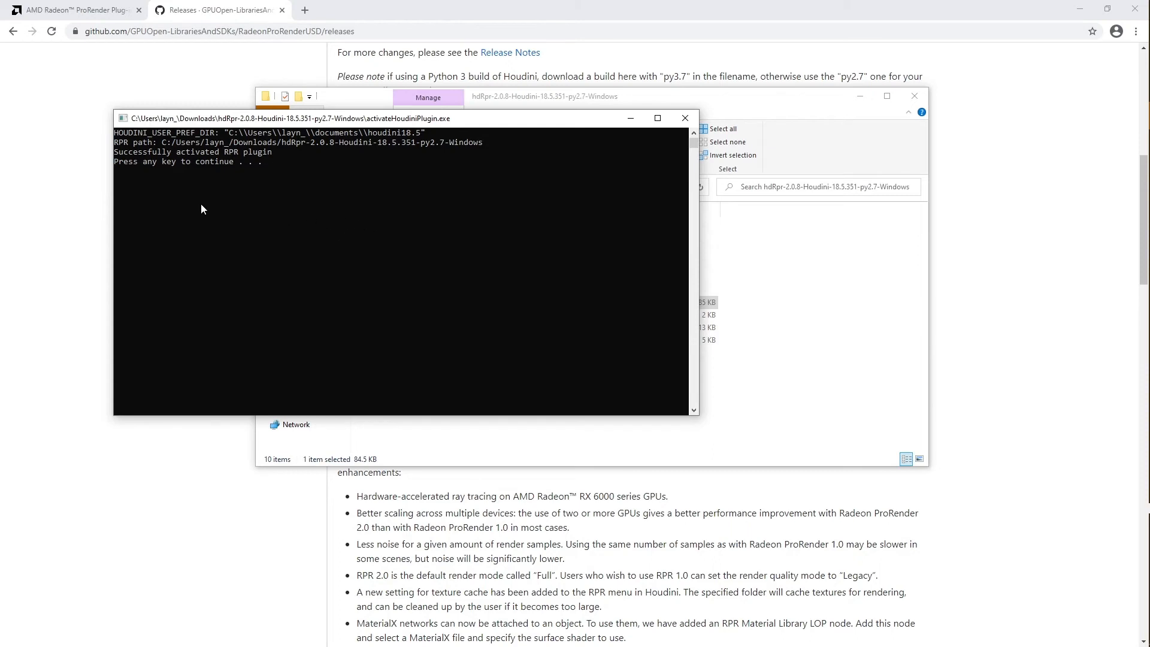
mouse_move(198, 160)
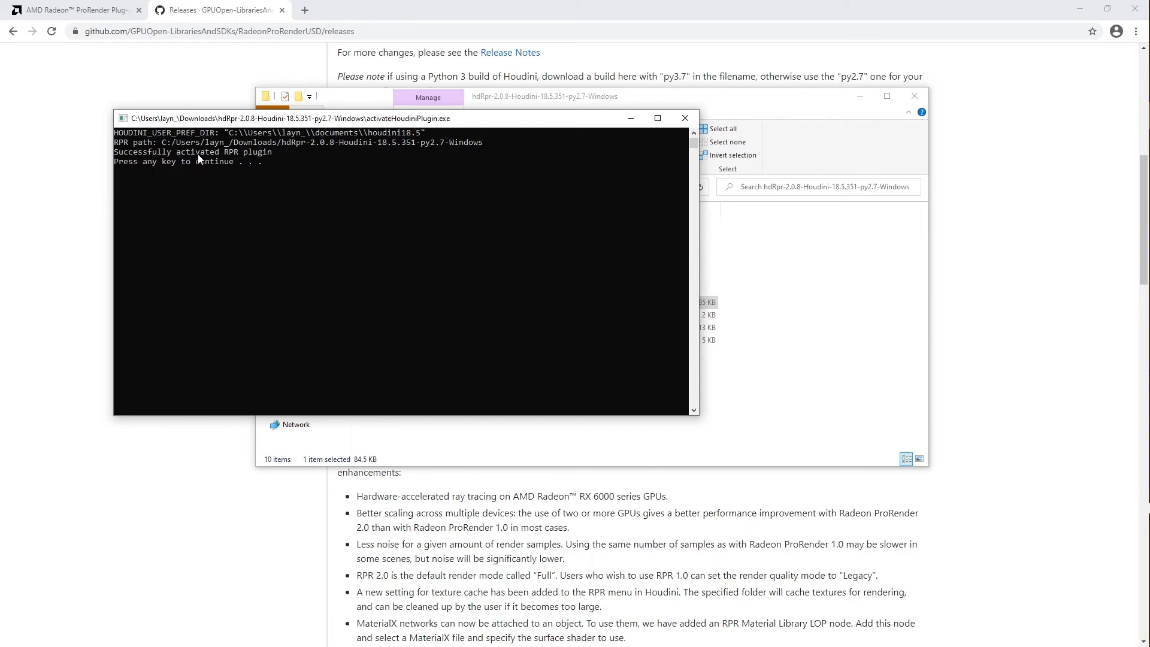
mouse_move(291, 163)
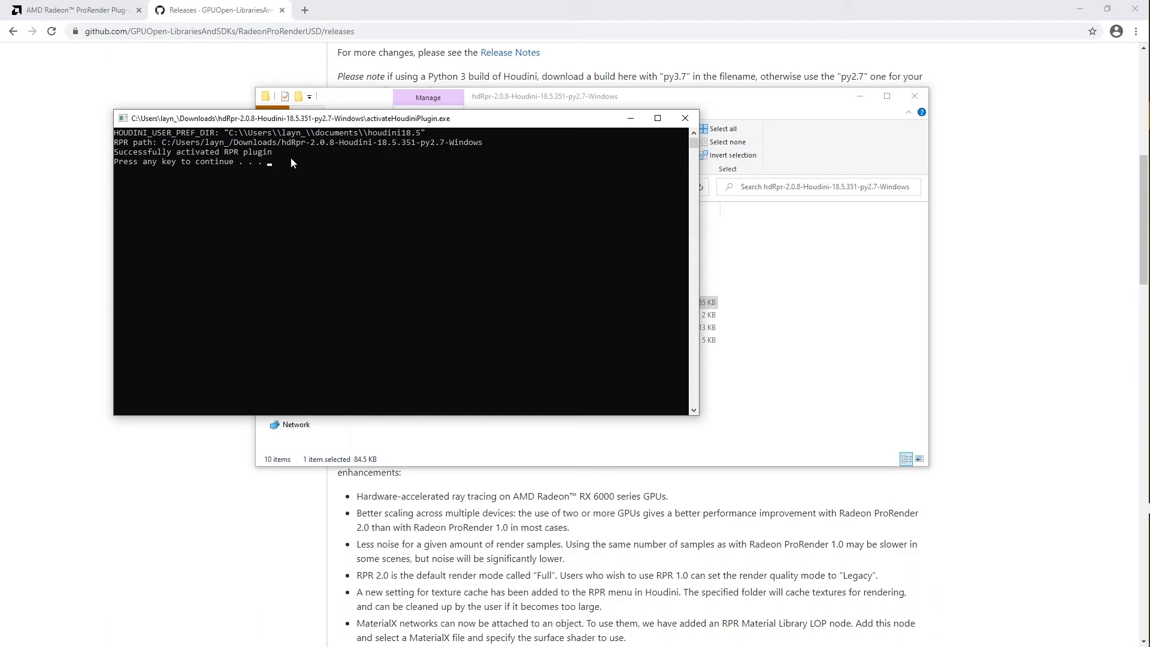
mouse_move(527, 206)
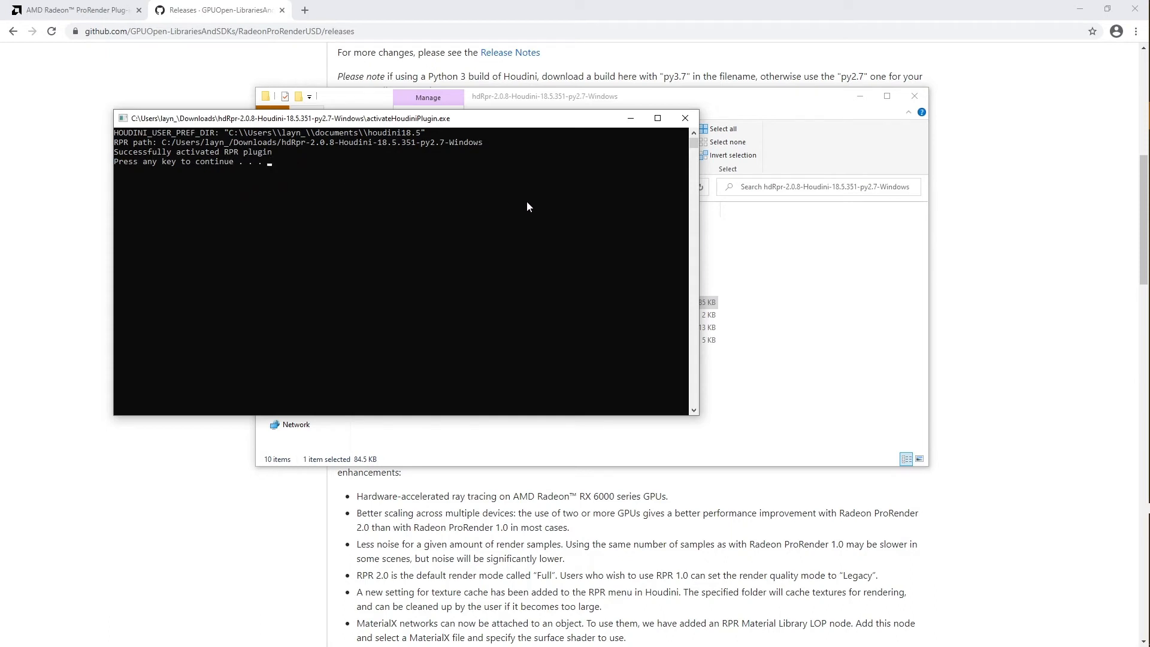
mouse_move(641, 162)
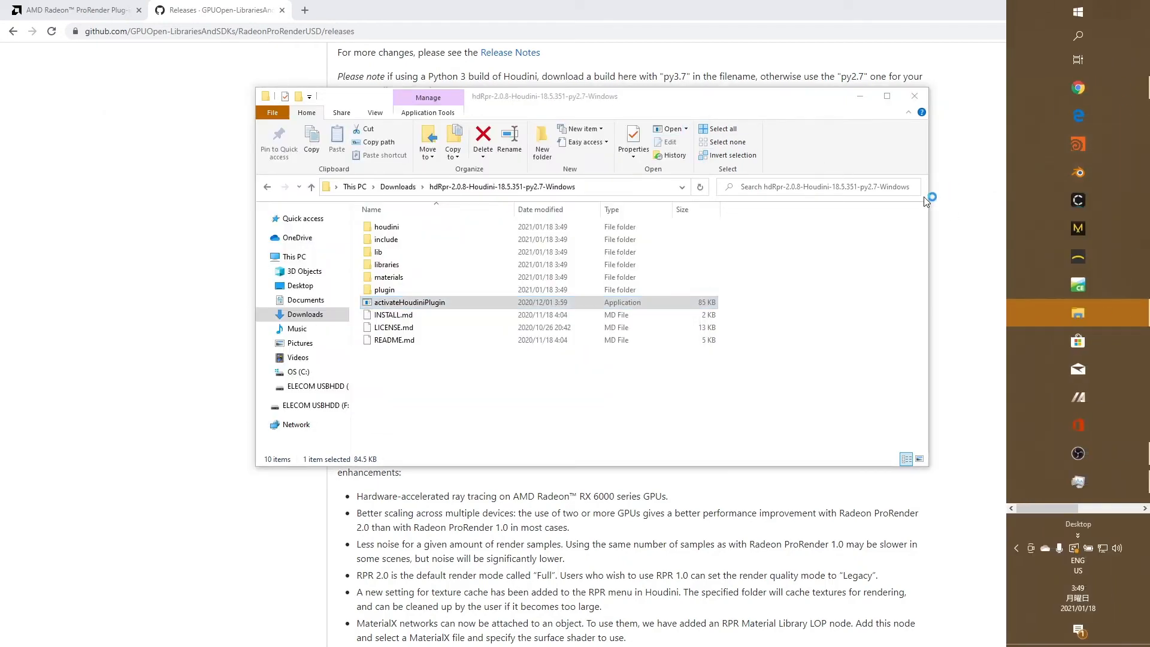
- Launch Houdini FX 18.5 and close the Start Here pane, leaving an empty untitled scene
double_click(408, 302)
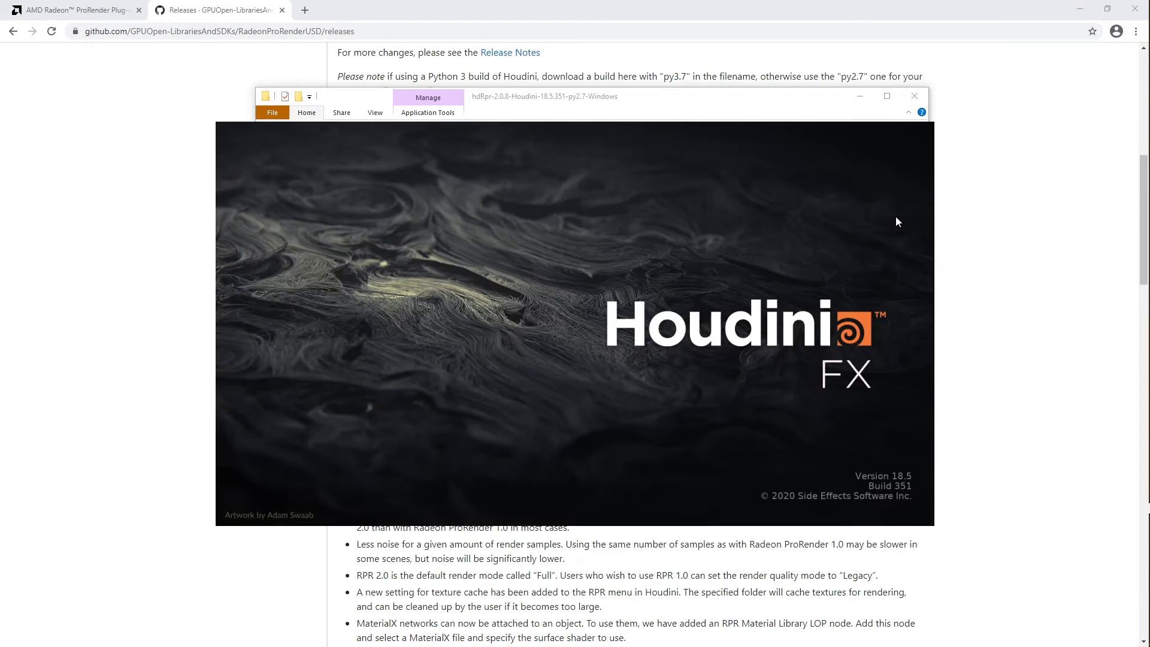
mouse_move(894, 220)
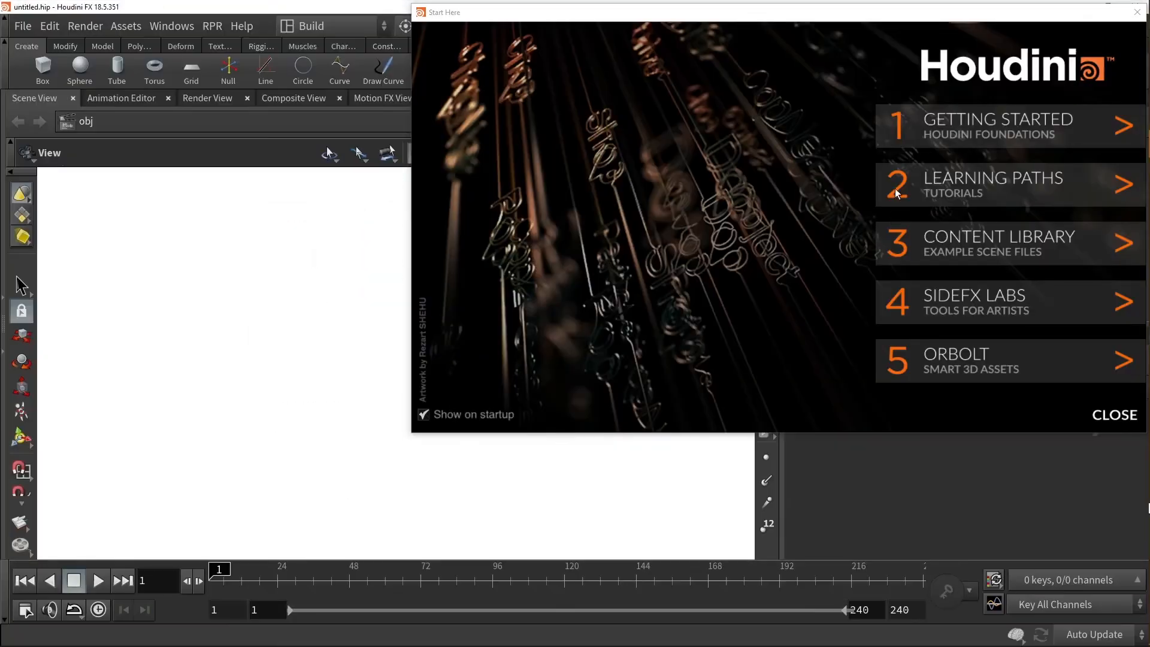
click(1114, 414)
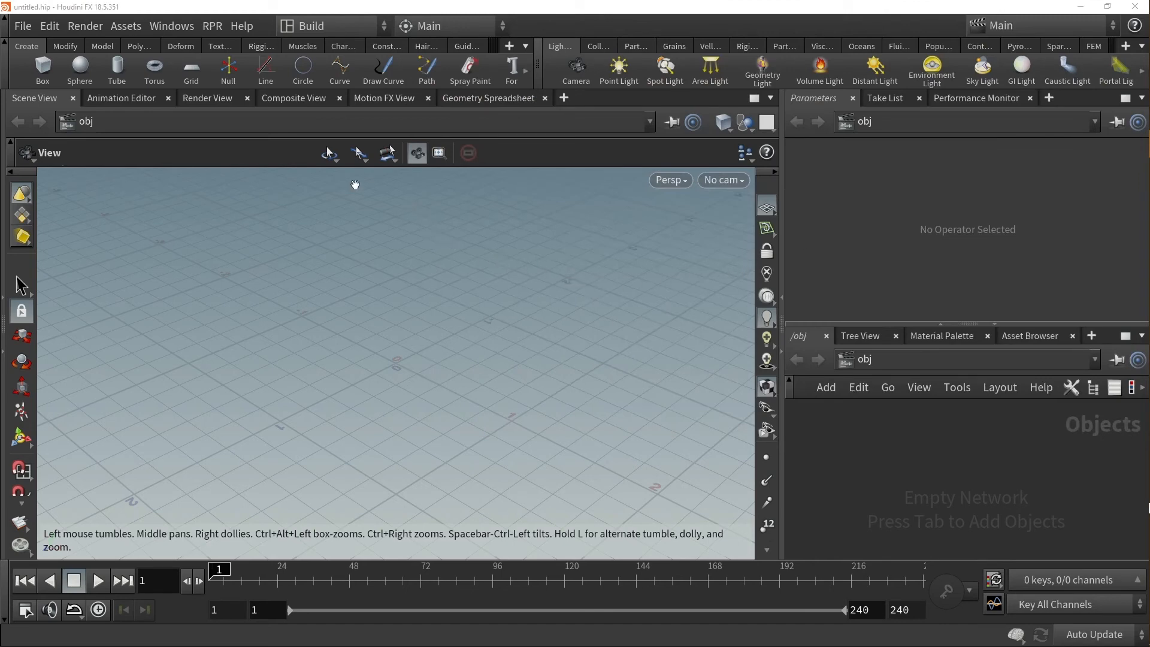
mouse_move(90, 82)
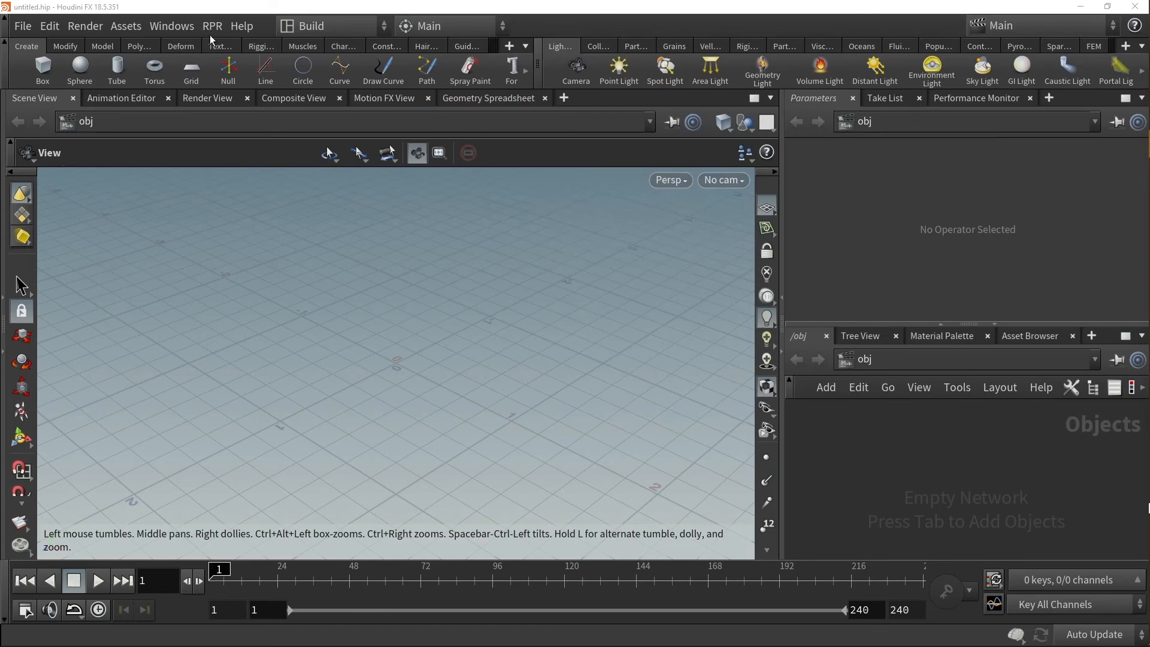
mouse_move(219, 39)
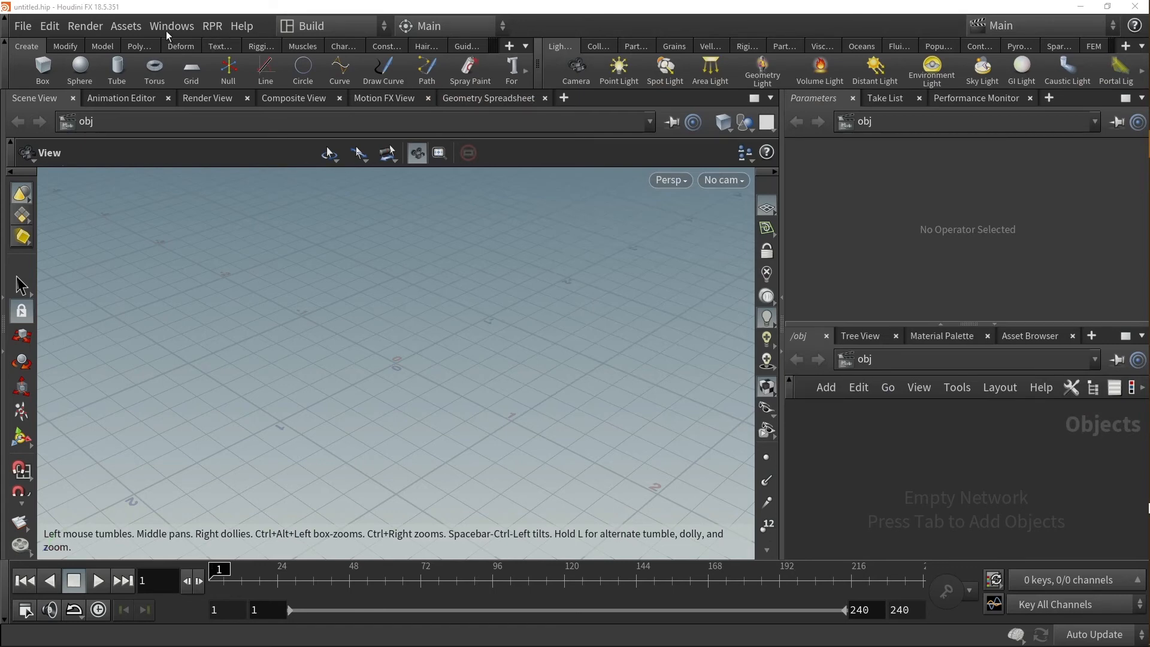
mouse_move(217, 128)
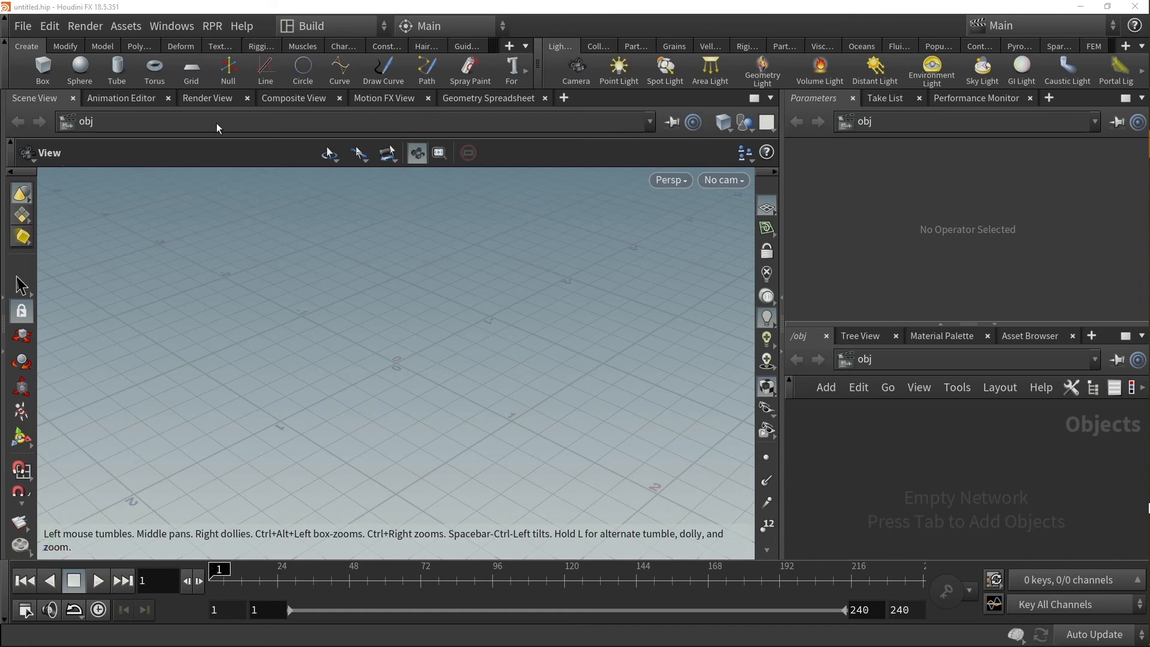
mouse_move(252, 27)
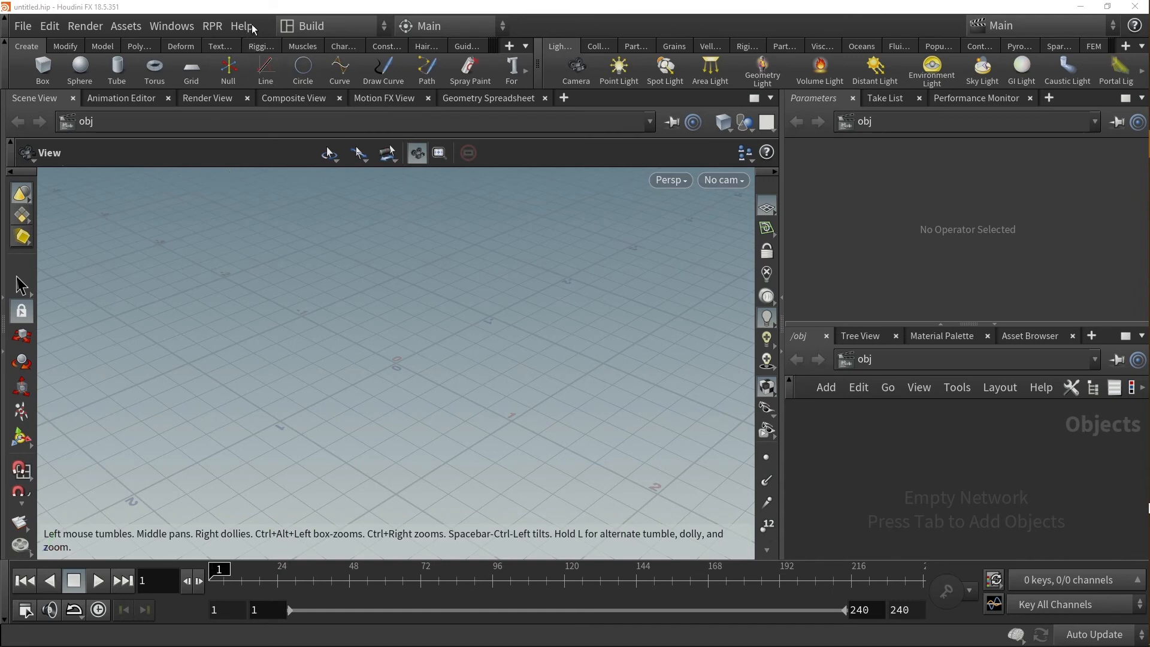
click(241, 25)
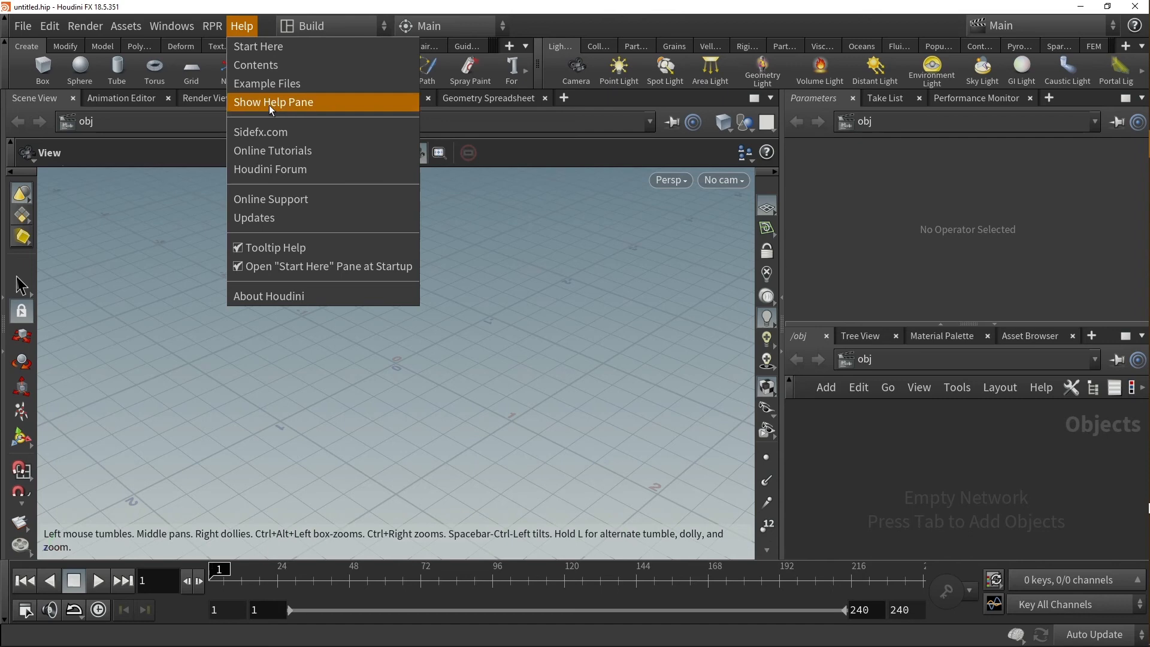
mouse_move(285, 300)
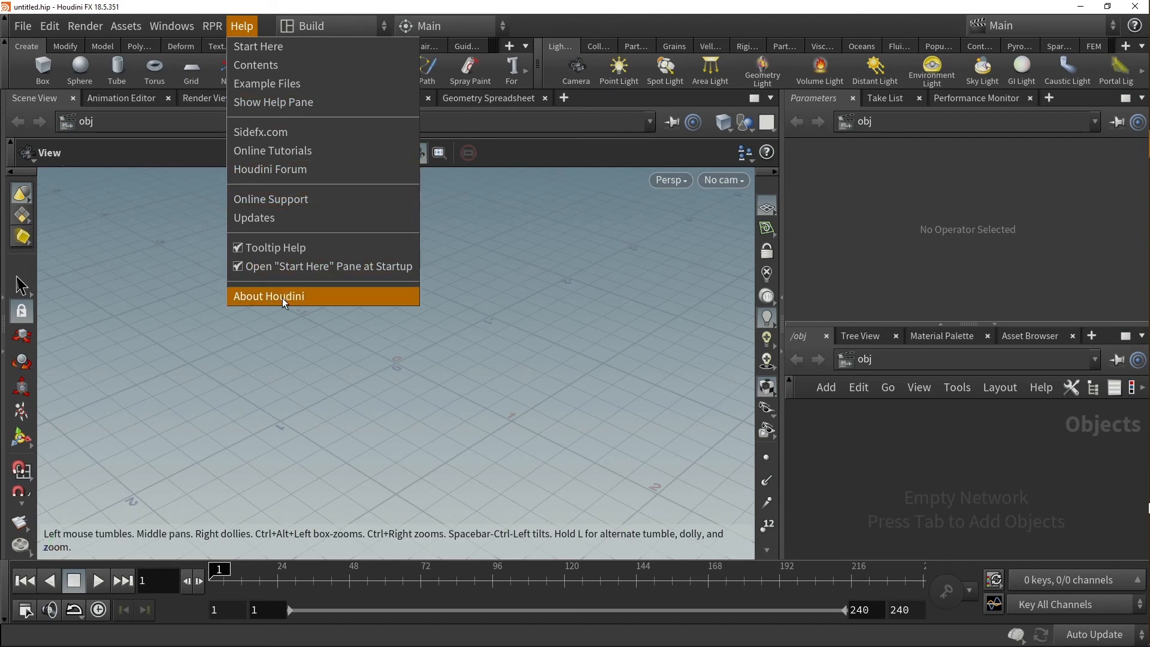
click(268, 296)
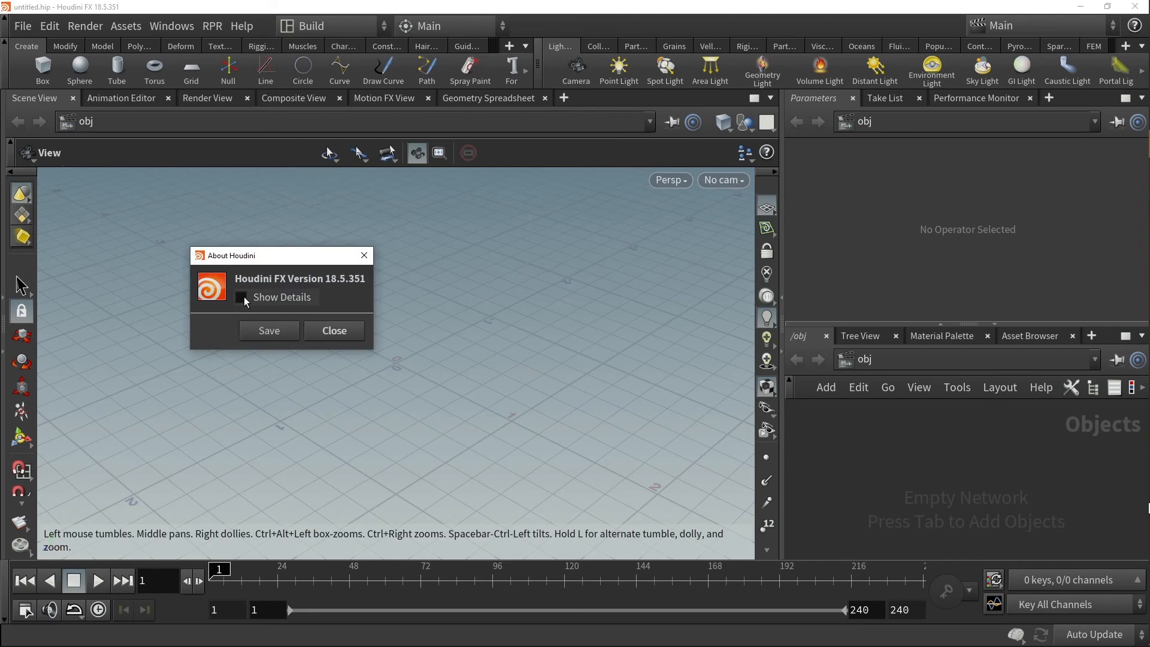
click(243, 297)
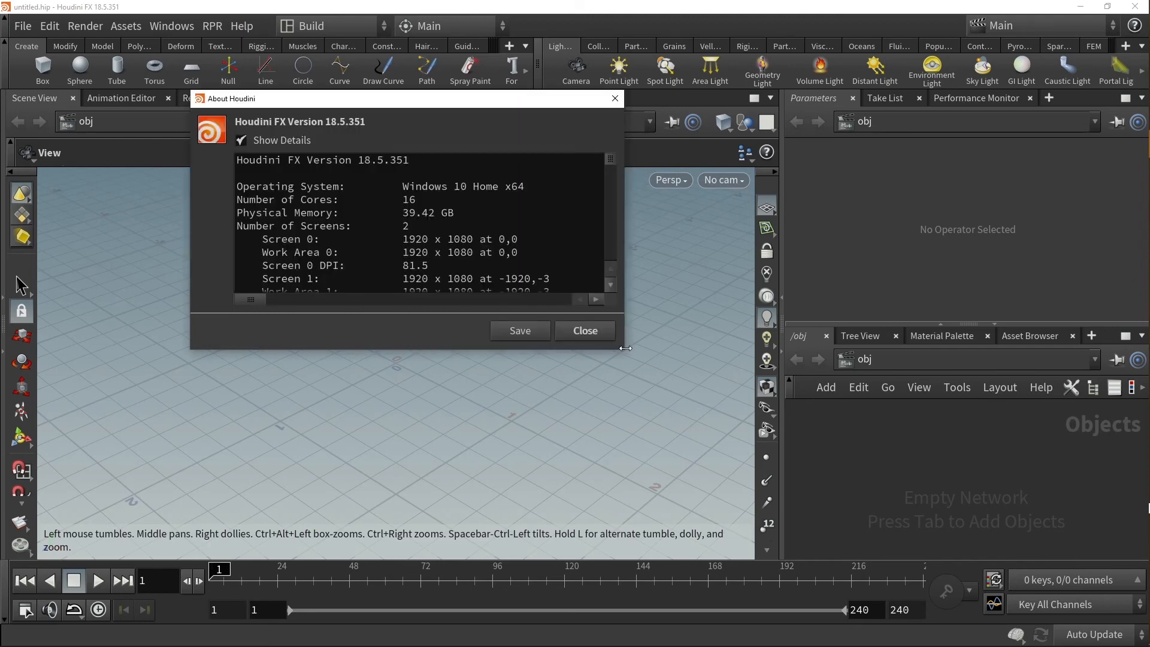
drag(625, 348, 755, 422)
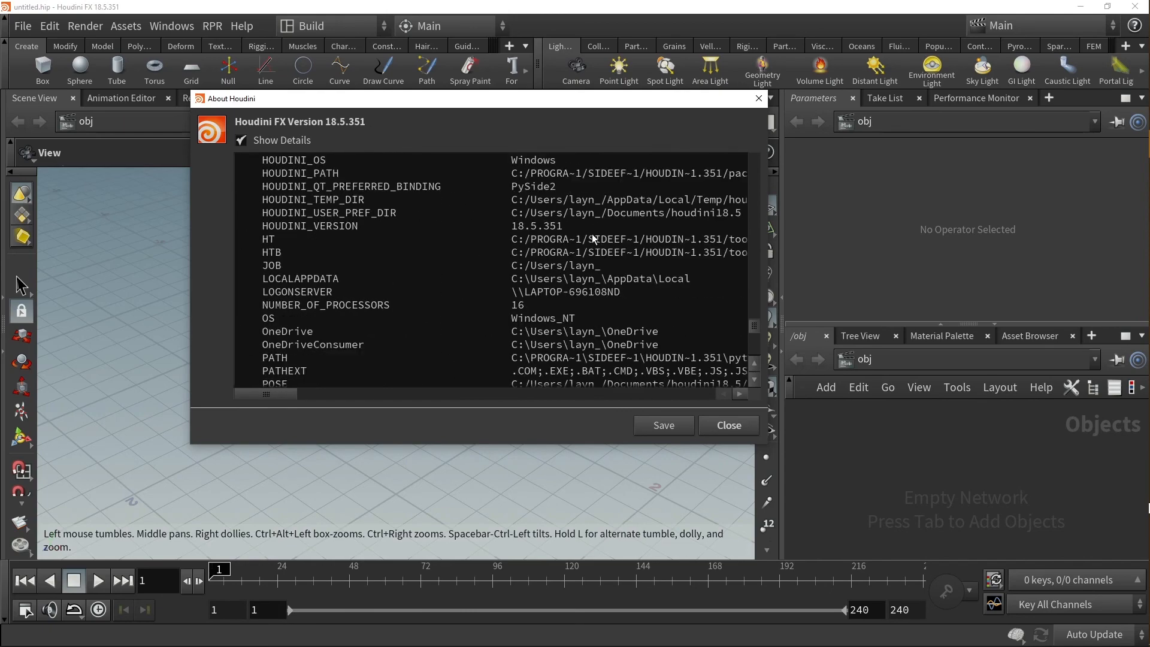
scroll(down, 3)
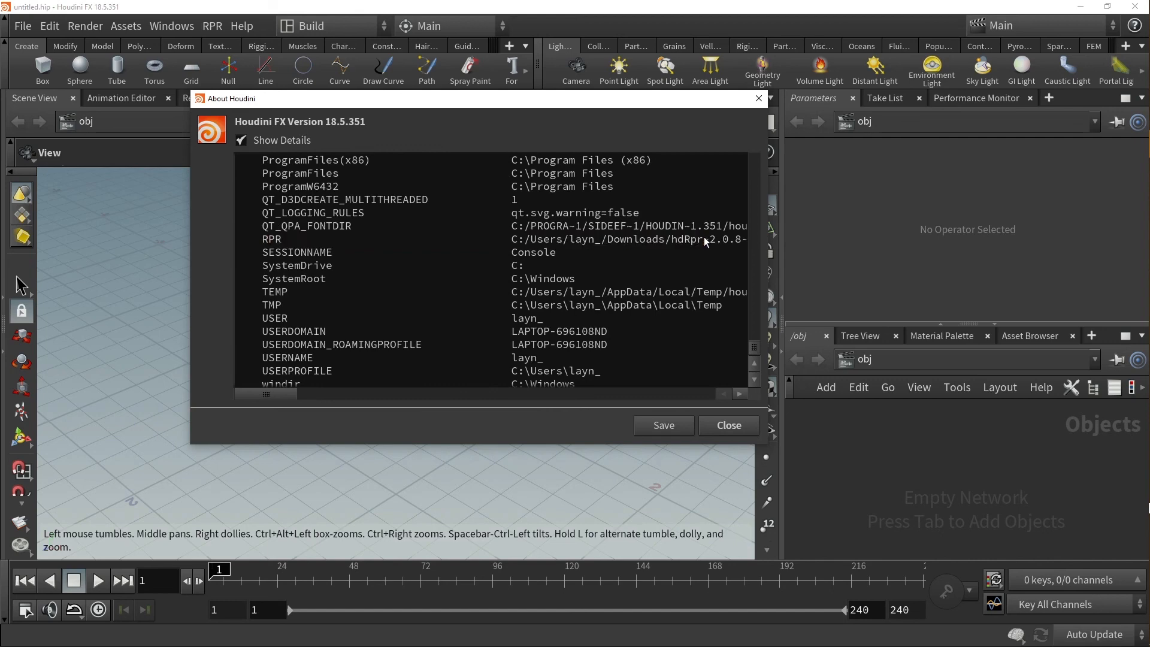
mouse_move(736, 412)
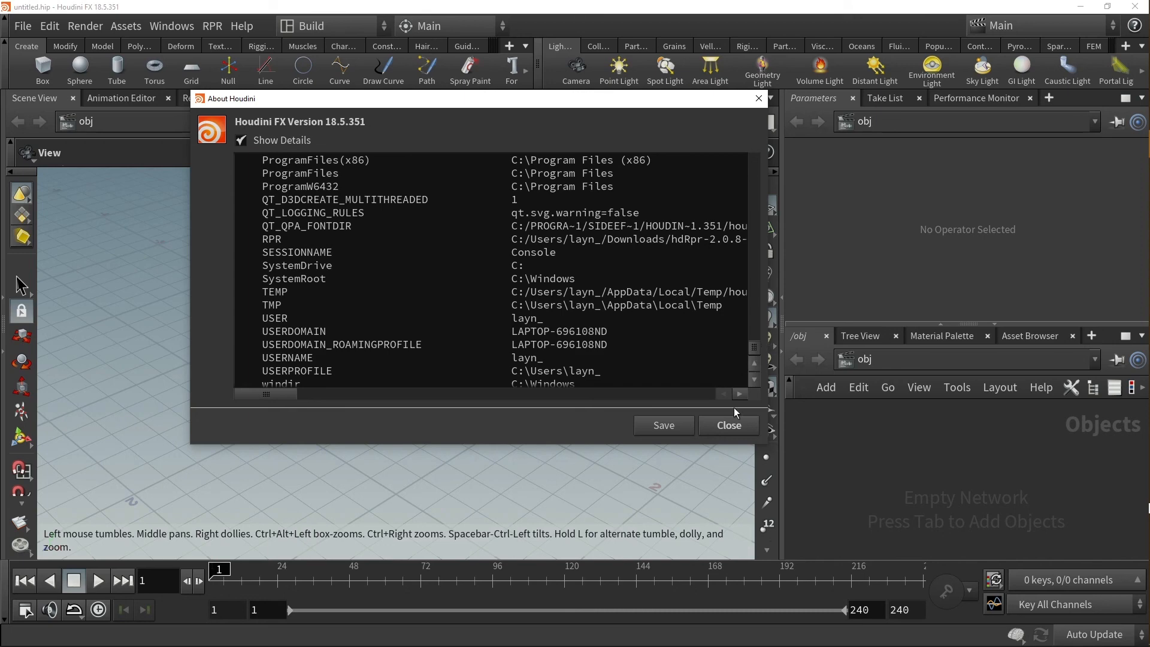
mouse_move(833, 393)
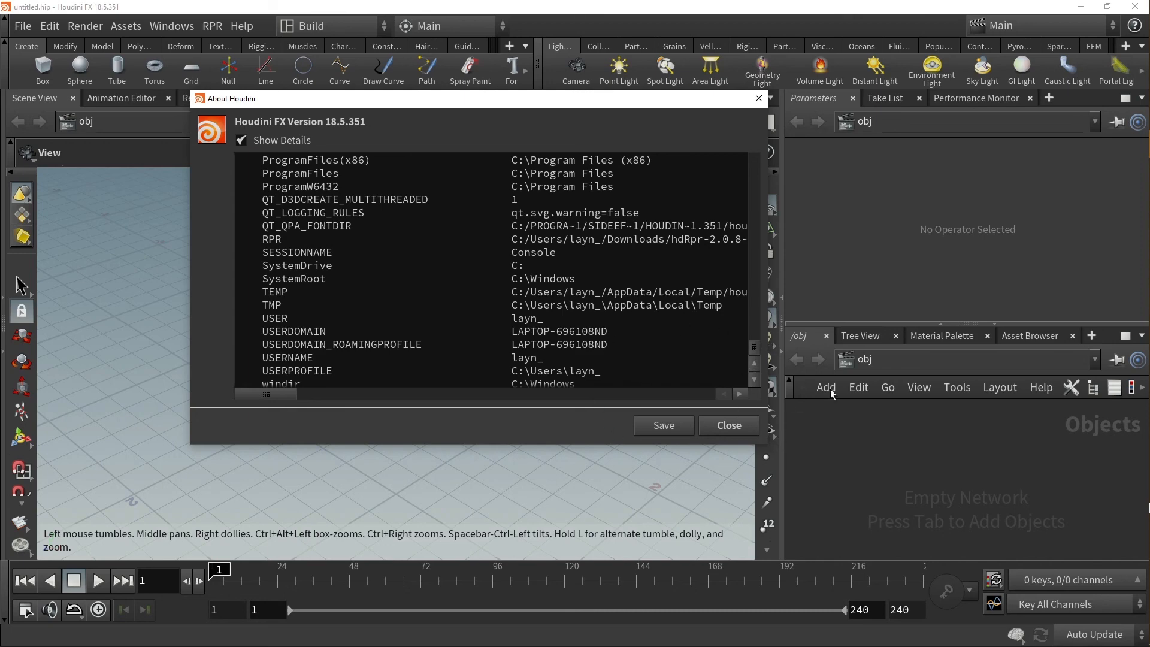
click(727, 424)
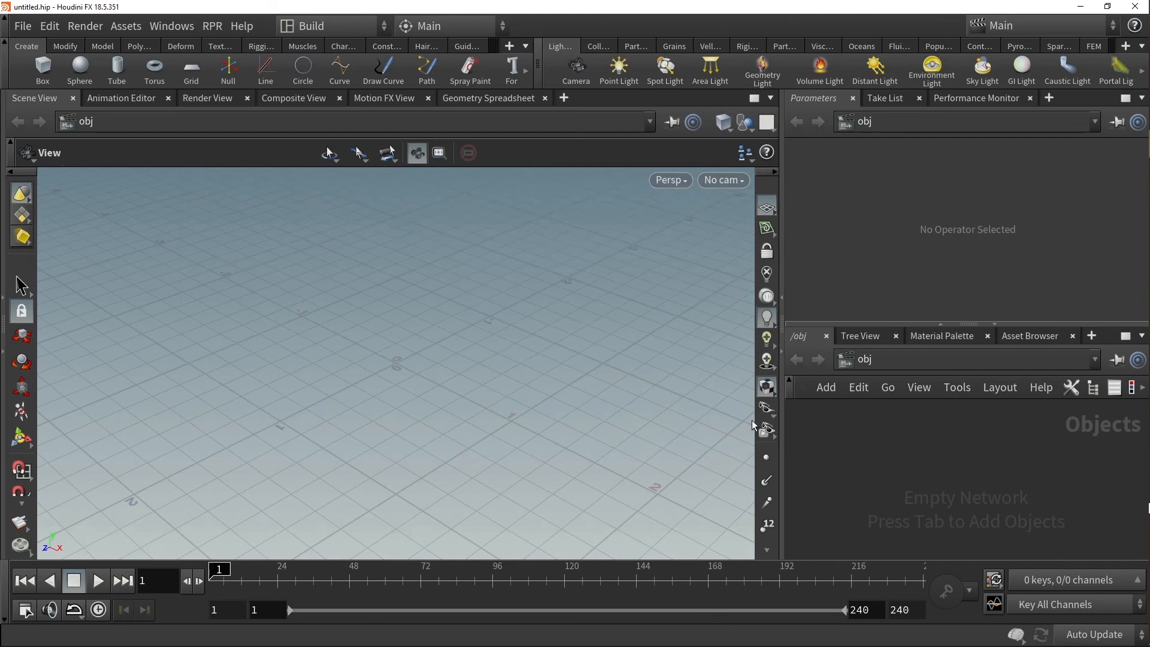
mouse_move(433, 282)
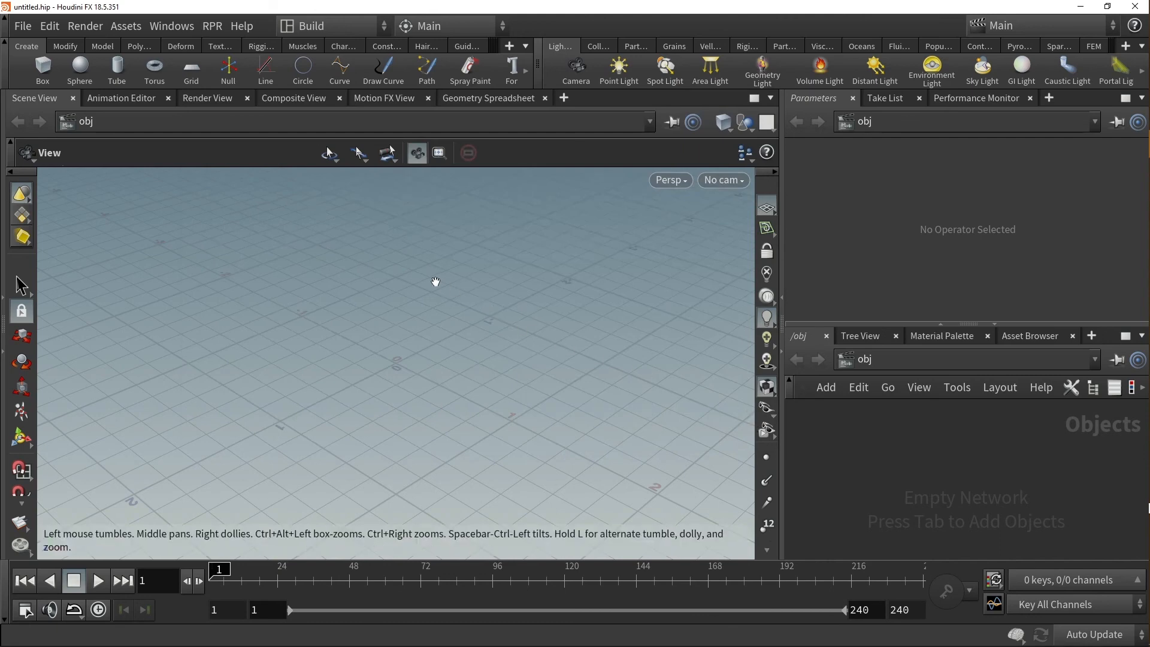